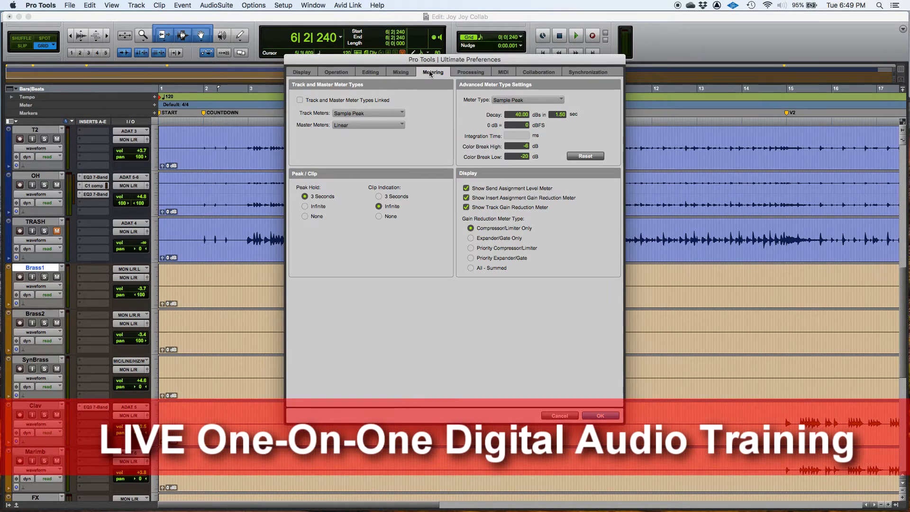
After glancing at Processing, set Track Meters to Pro Tools Classic, then back to Sample Peak.
click(470, 72)
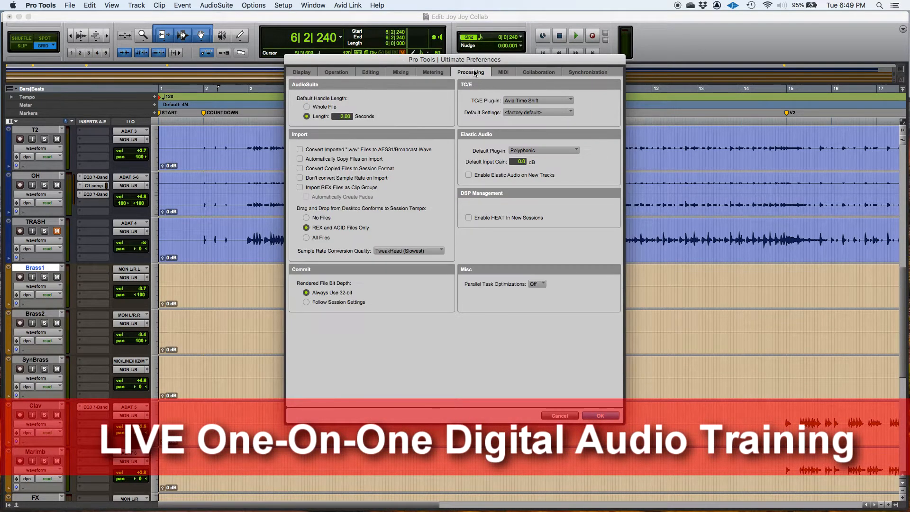
click(432, 71)
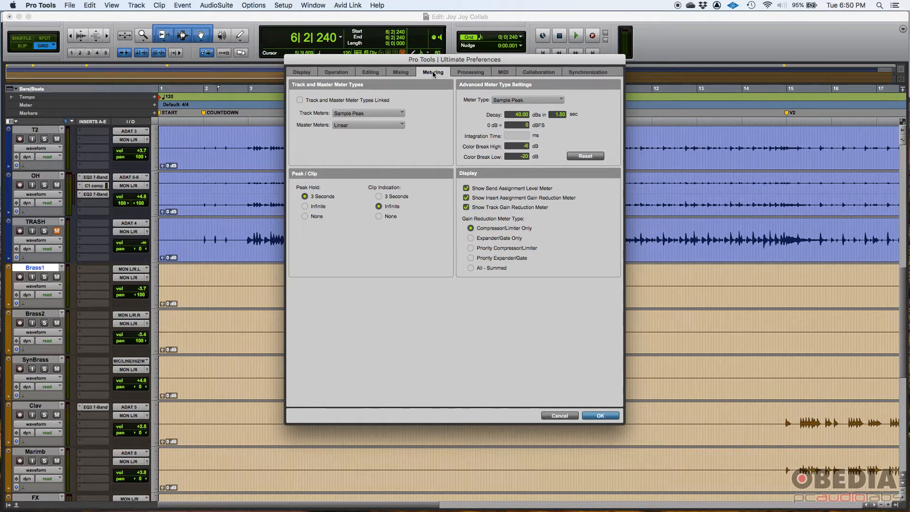
mouse_move(333, 88)
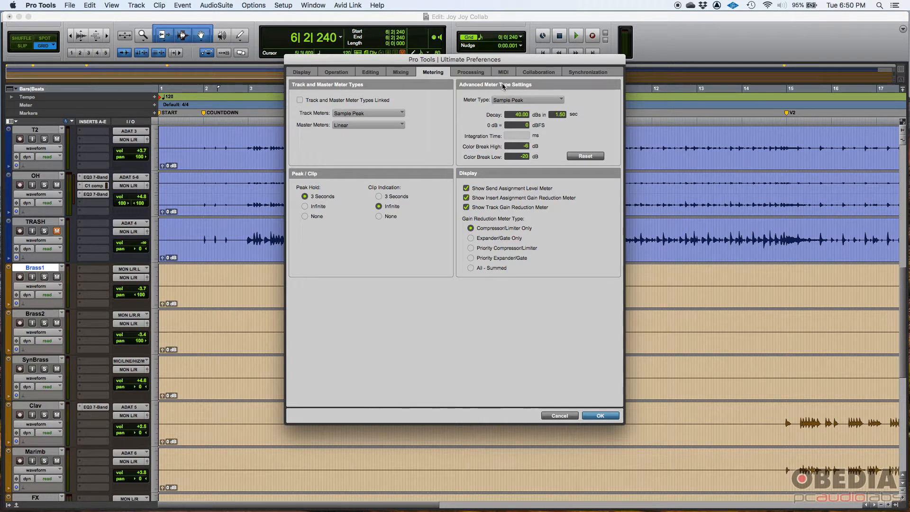
mouse_move(310, 177)
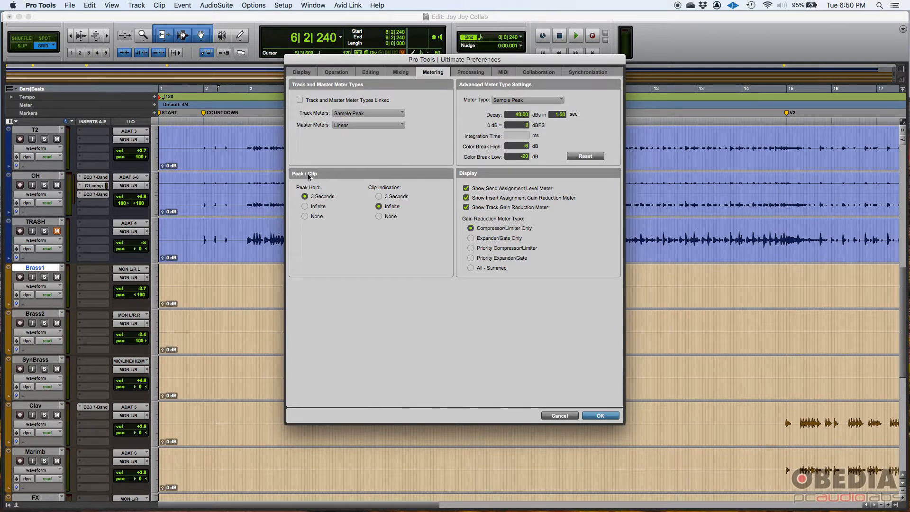
mouse_move(479, 177)
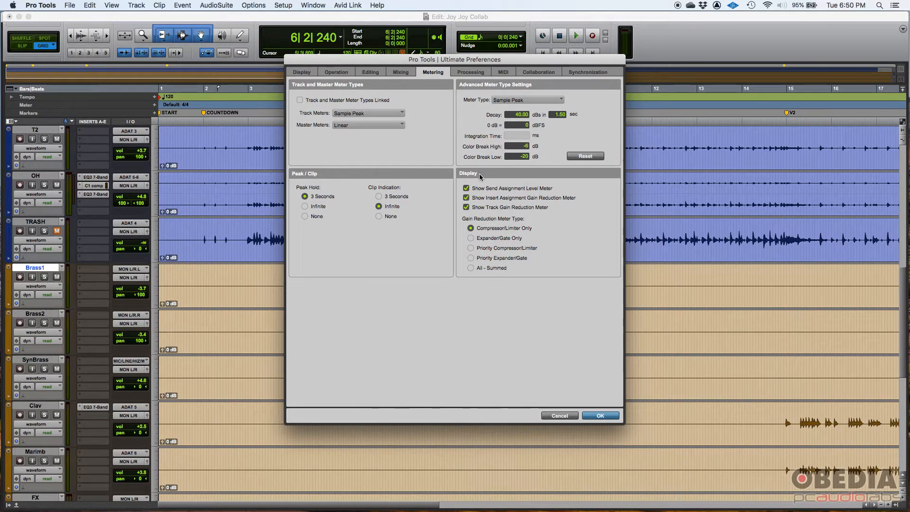
mouse_move(324, 92)
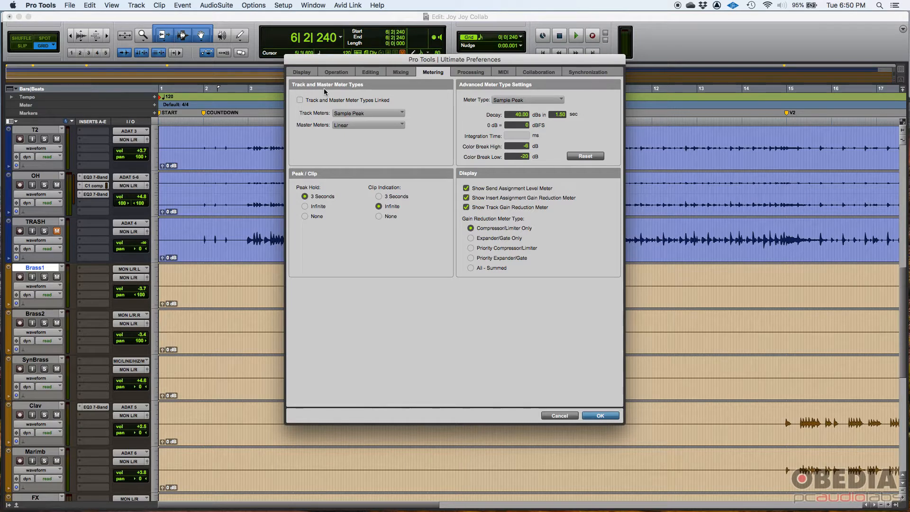
mouse_move(302, 131)
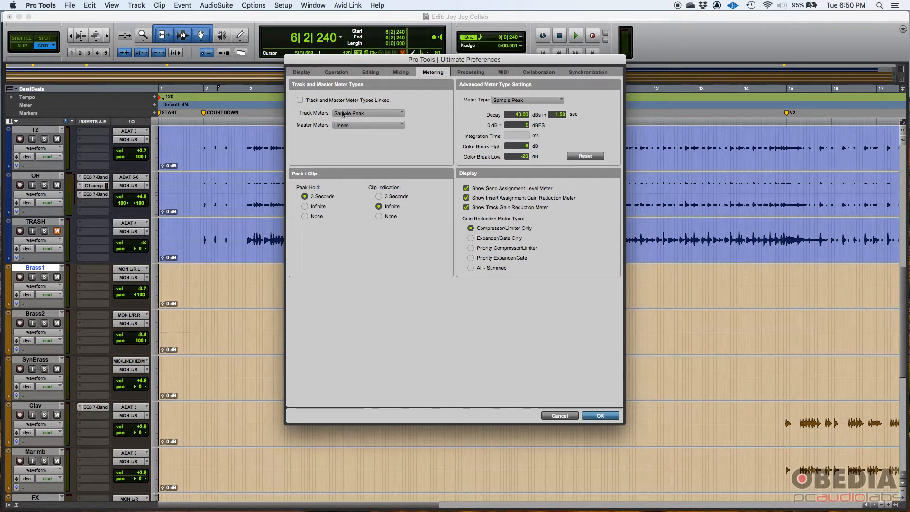
mouse_move(313, 120)
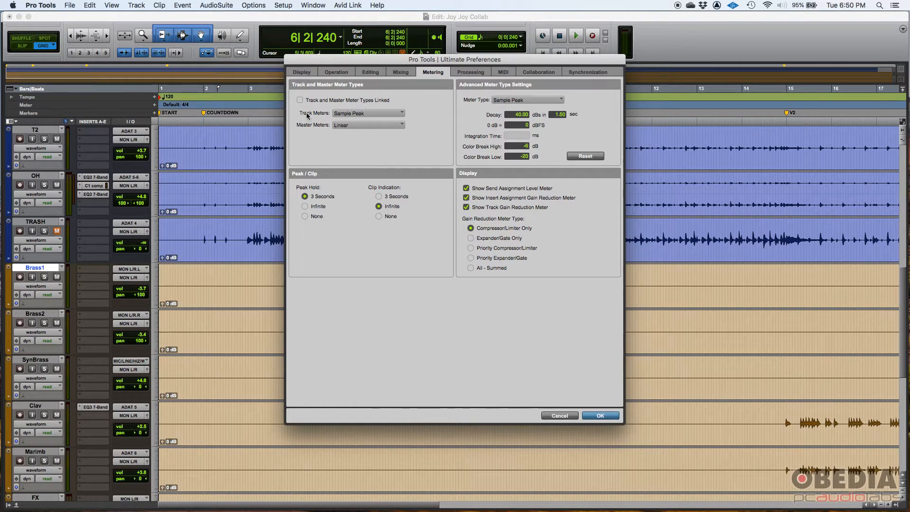
click(367, 113)
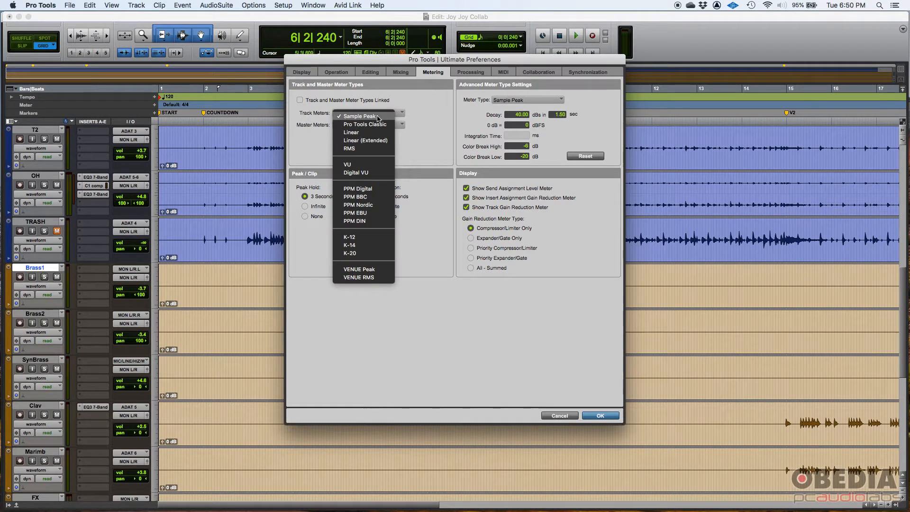
mouse_move(364, 124)
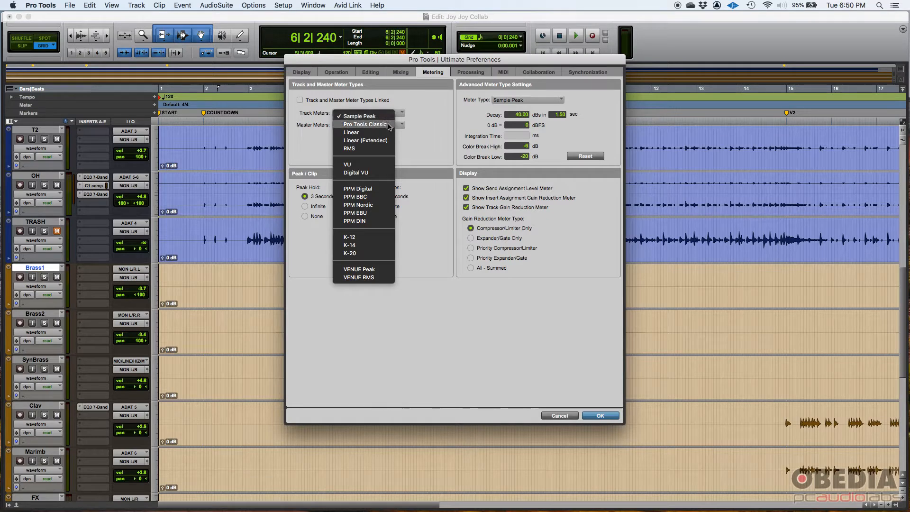
click(364, 124)
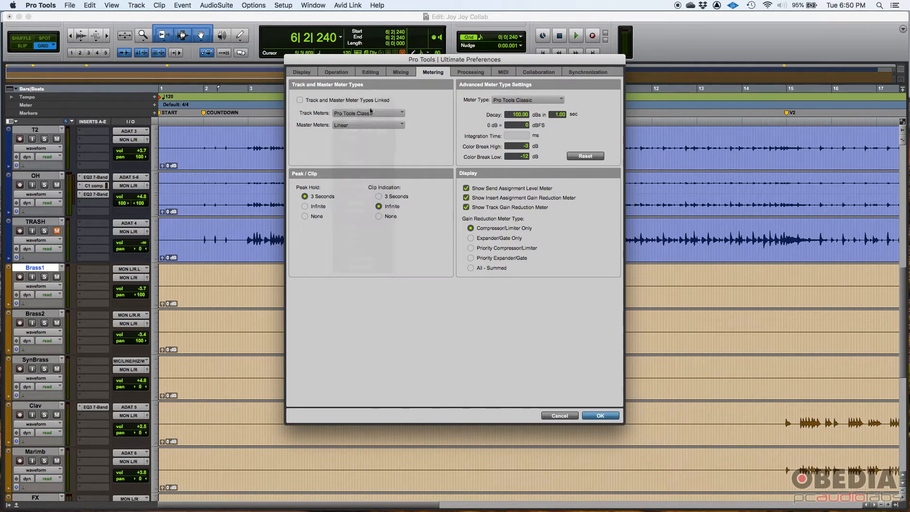
click(368, 113)
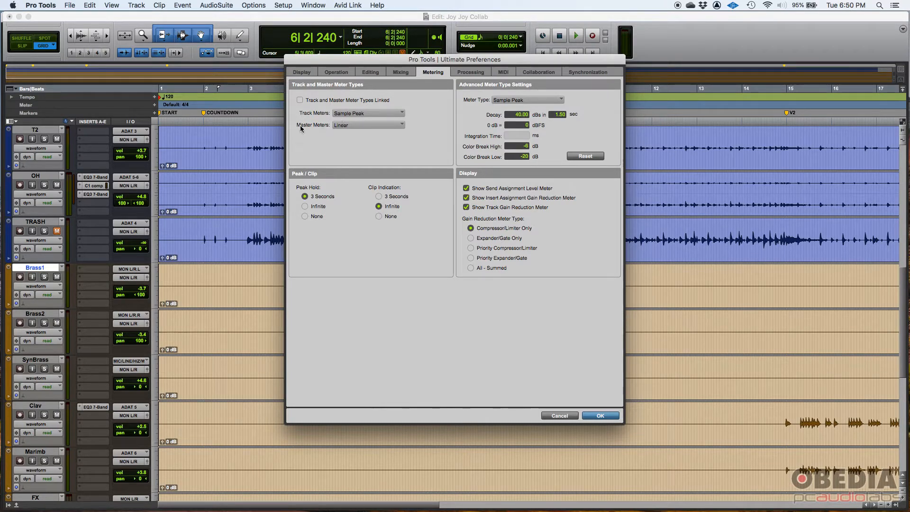
click(367, 124)
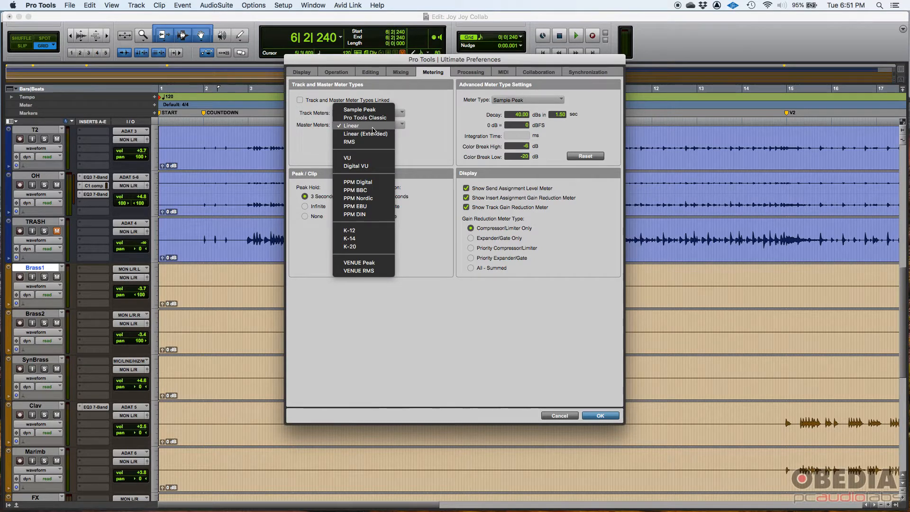
mouse_move(374, 167)
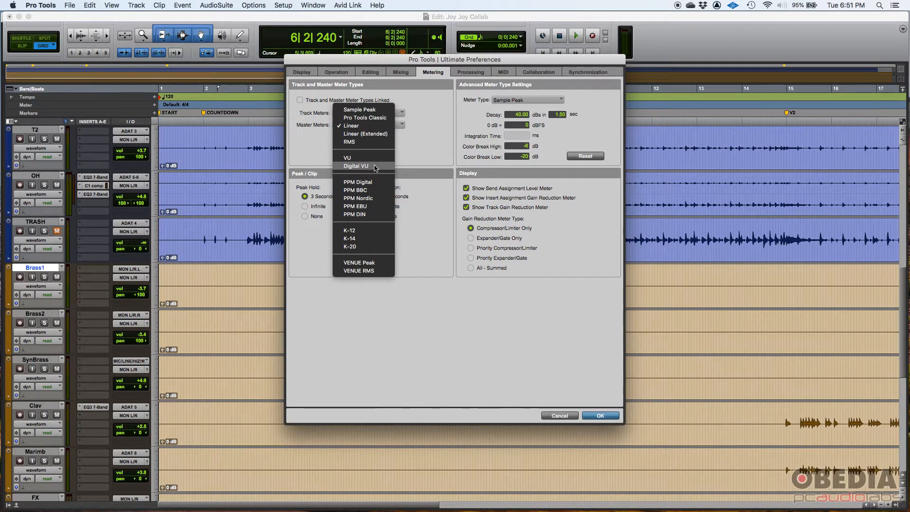
mouse_move(375, 160)
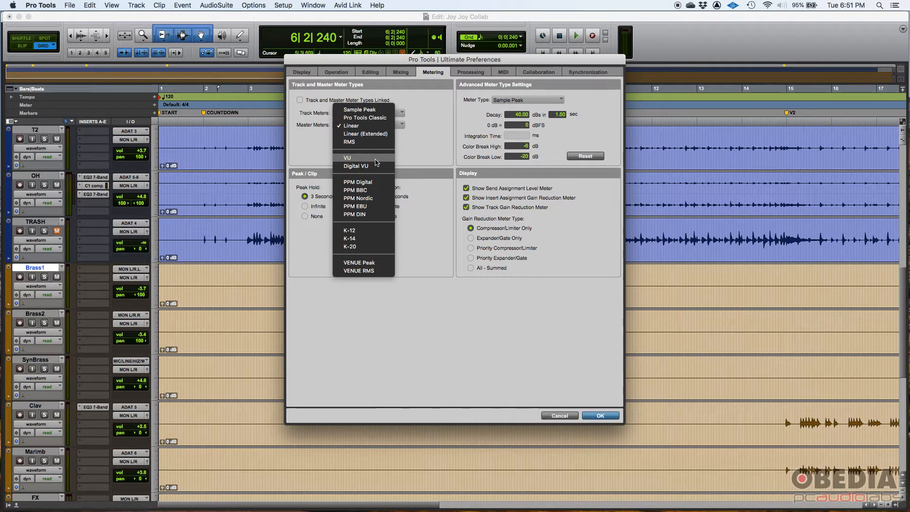
mouse_move(352, 121)
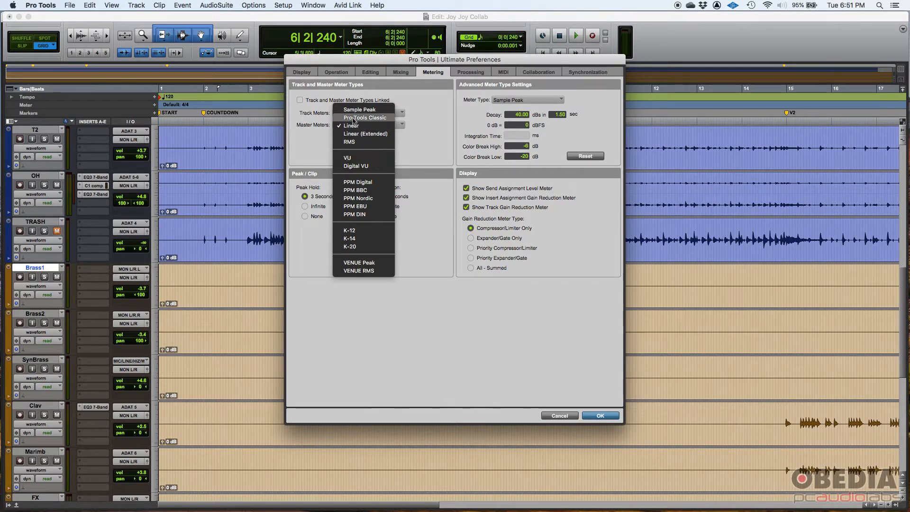
mouse_move(383, 118)
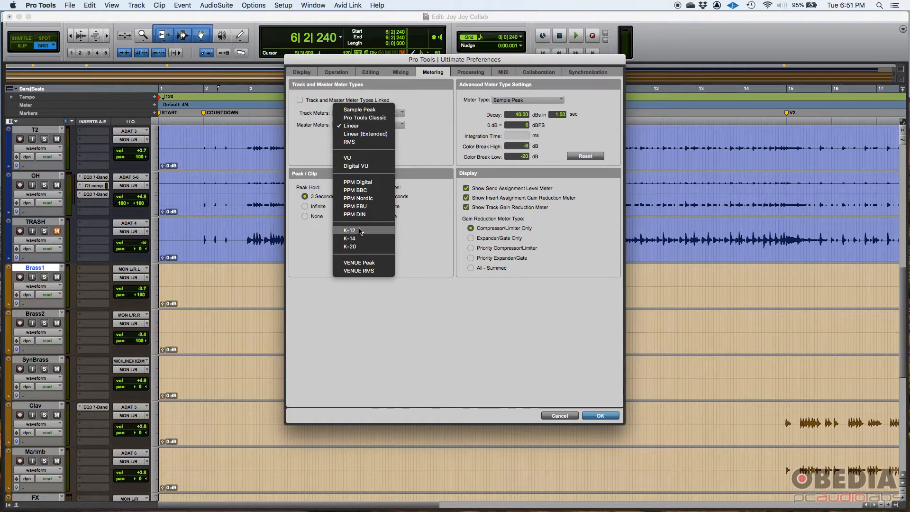
mouse_move(357, 182)
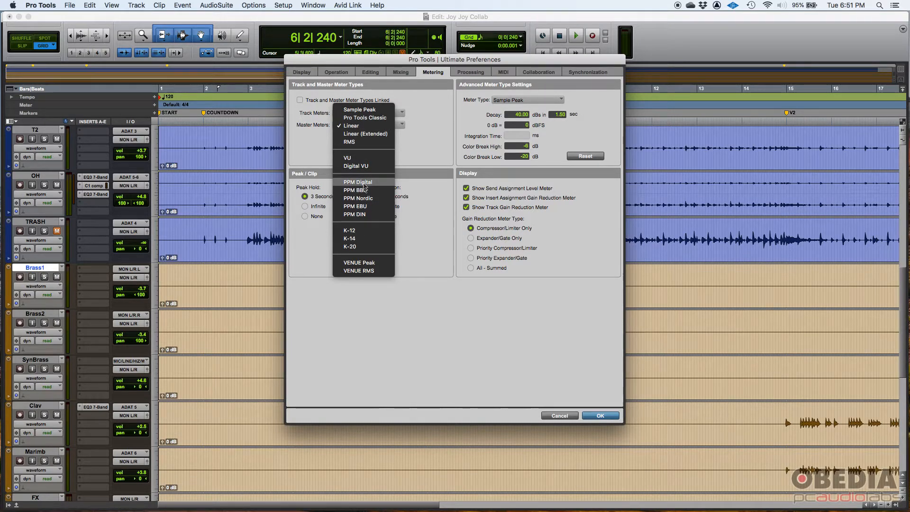
mouse_move(350, 230)
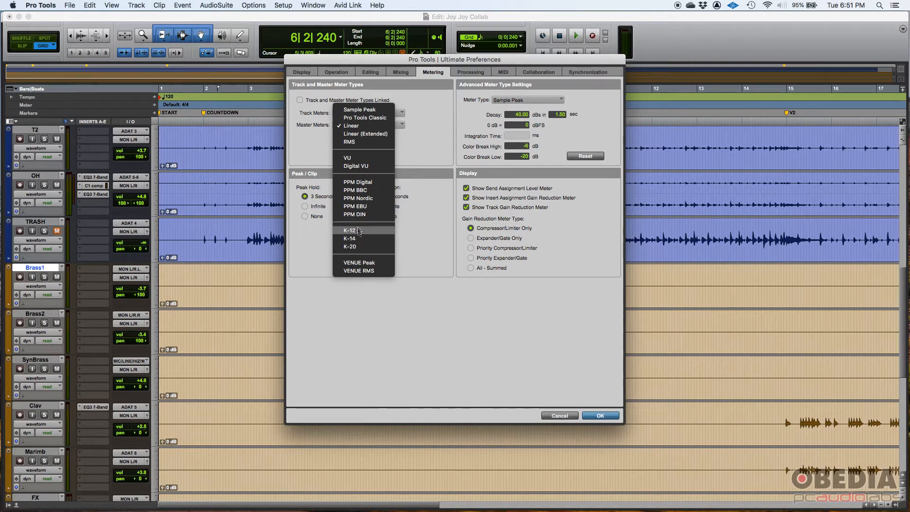
mouse_move(354, 207)
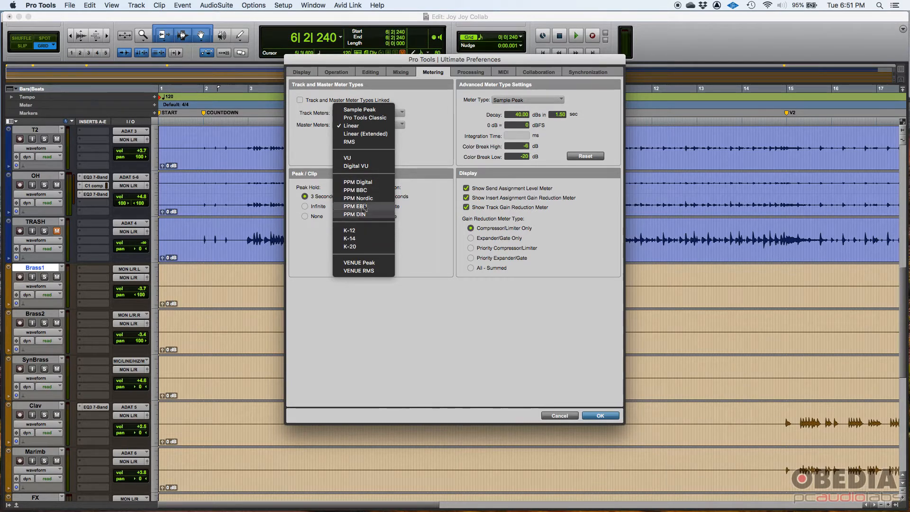
mouse_move(432, 134)
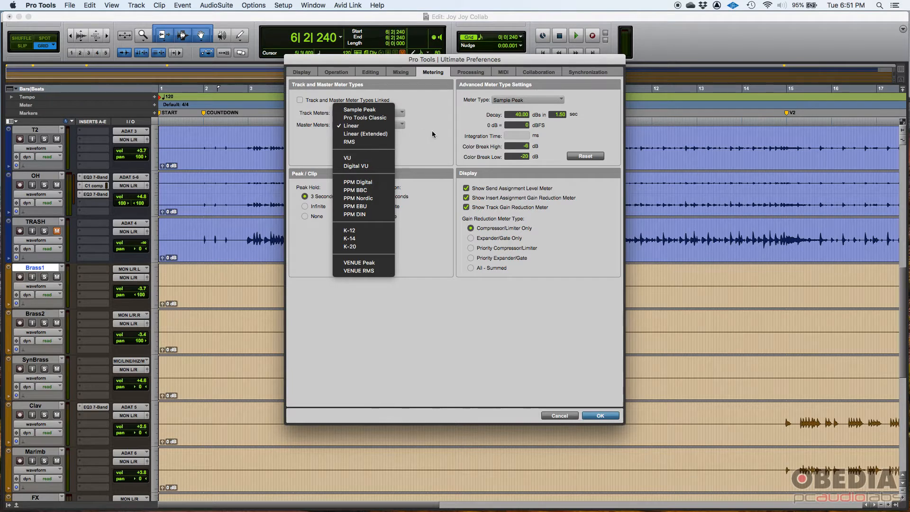
Dismiss the Master Meters menu, toggle Track and Master Meter Types Linked on and off, and close Preferences.
click(360, 109)
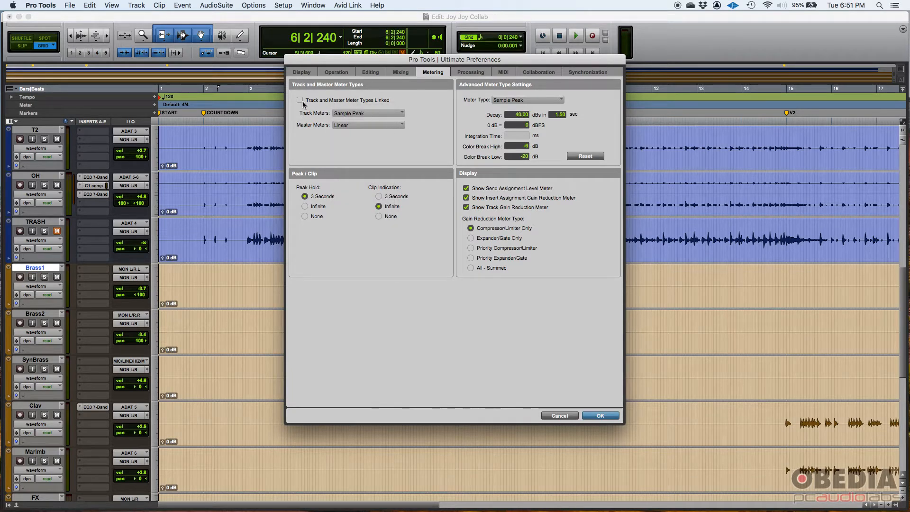
click(300, 100)
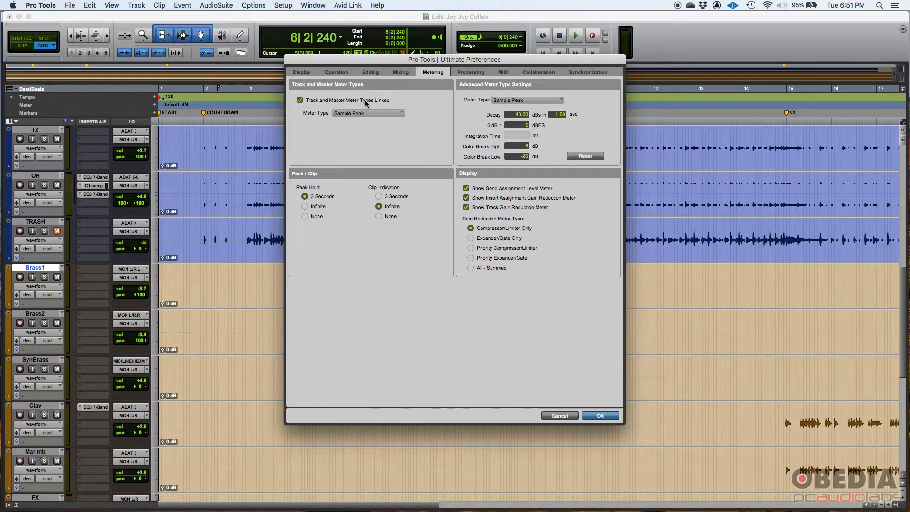
mouse_move(370, 120)
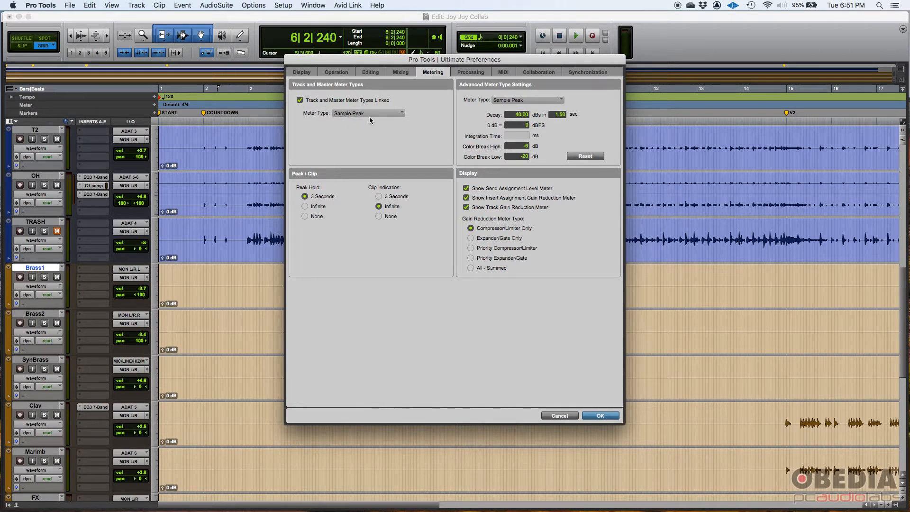
click(299, 100)
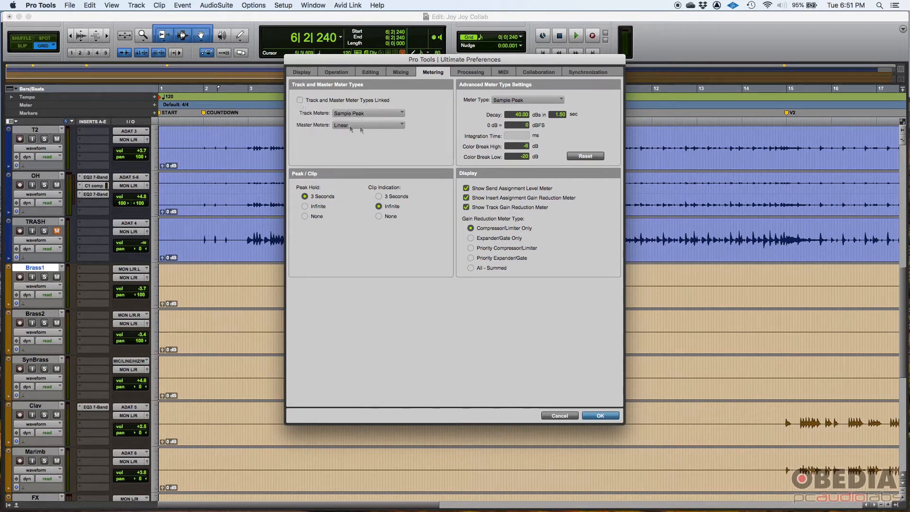
mouse_move(518, 329)
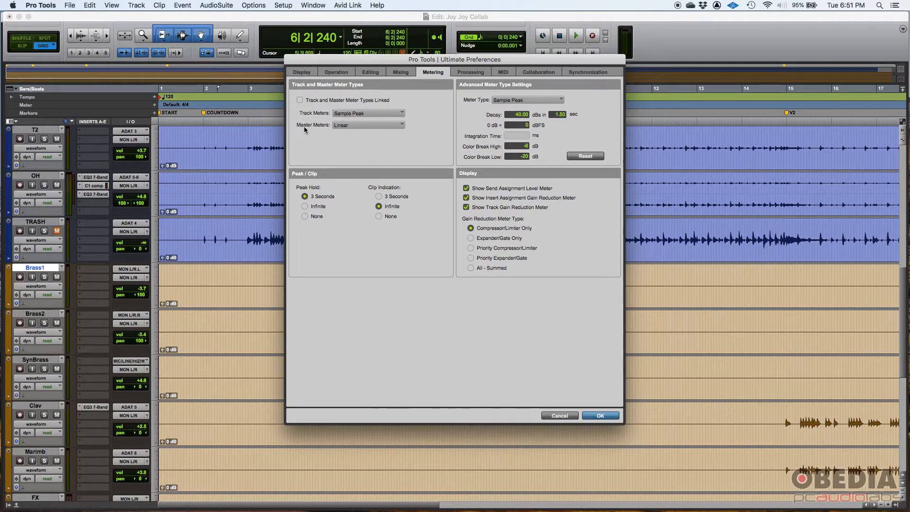
mouse_move(568, 397)
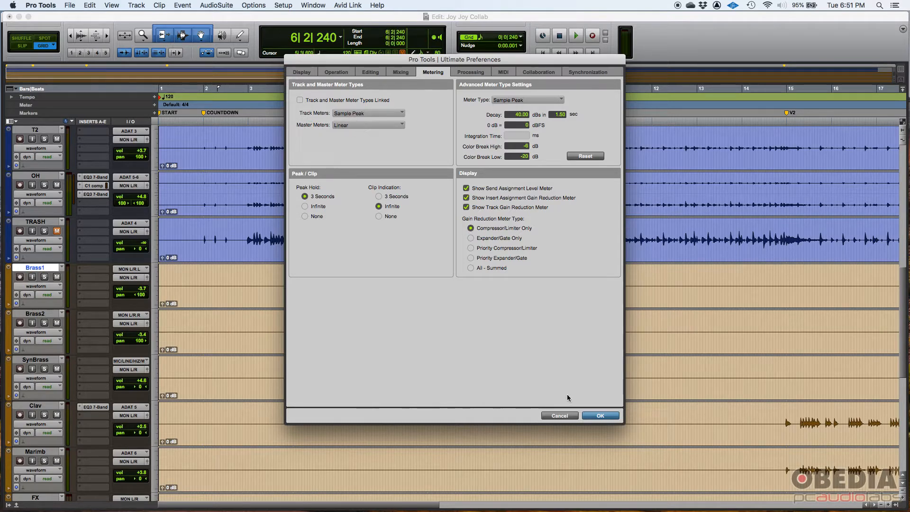
click(600, 415)
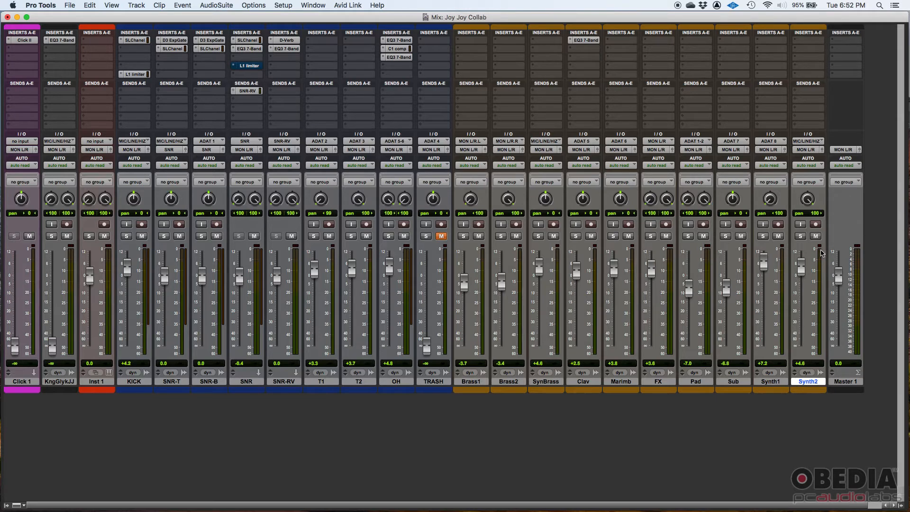
mouse_move(823, 253)
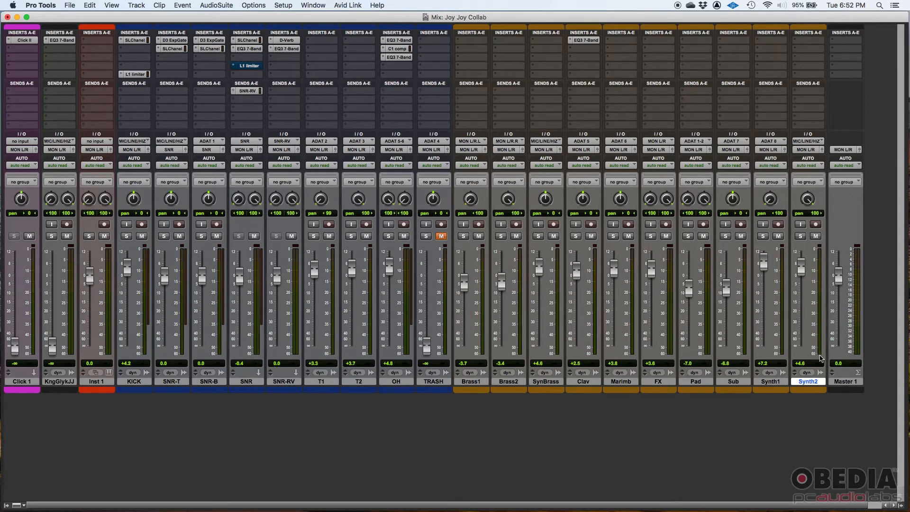
mouse_move(821, 251)
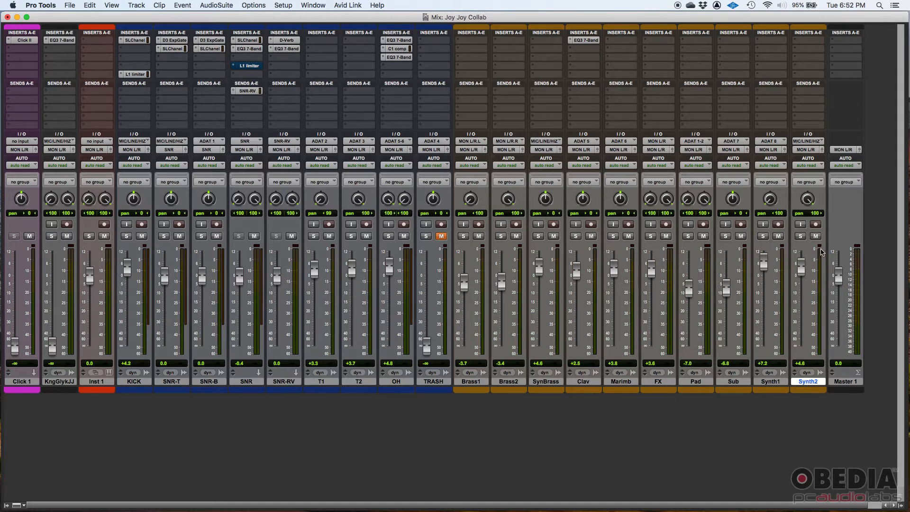
mouse_move(822, 262)
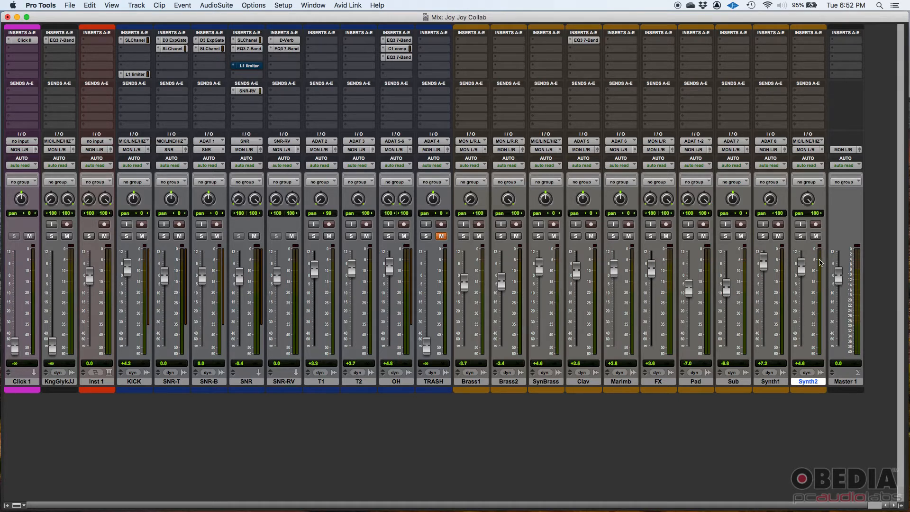
mouse_move(821, 297)
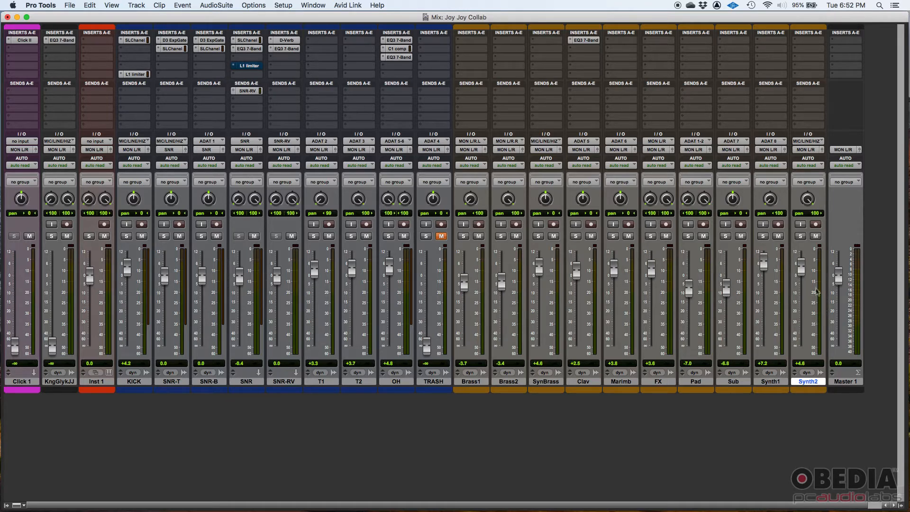
mouse_move(816, 286)
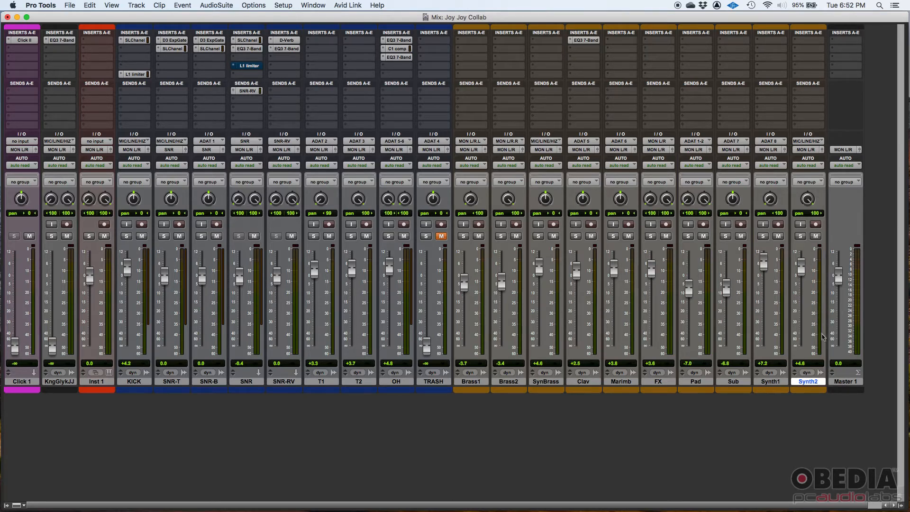
mouse_move(859, 260)
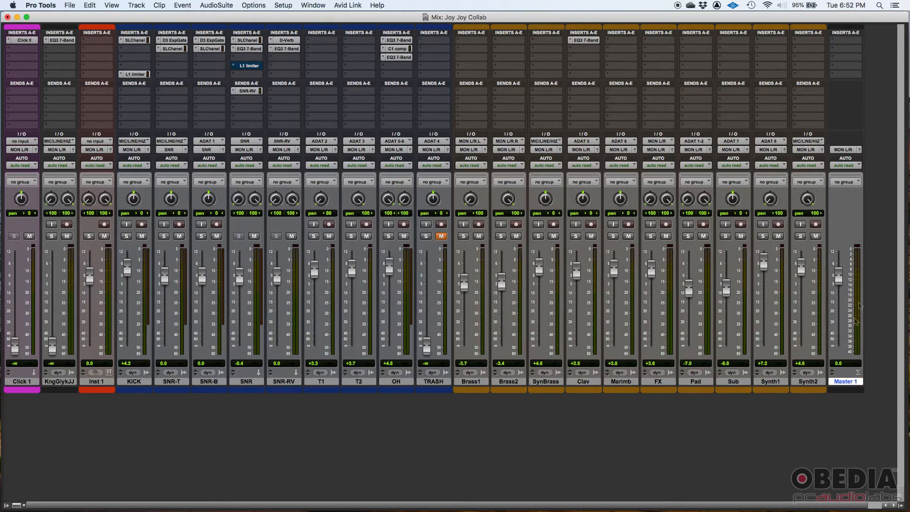
mouse_move(863, 339)
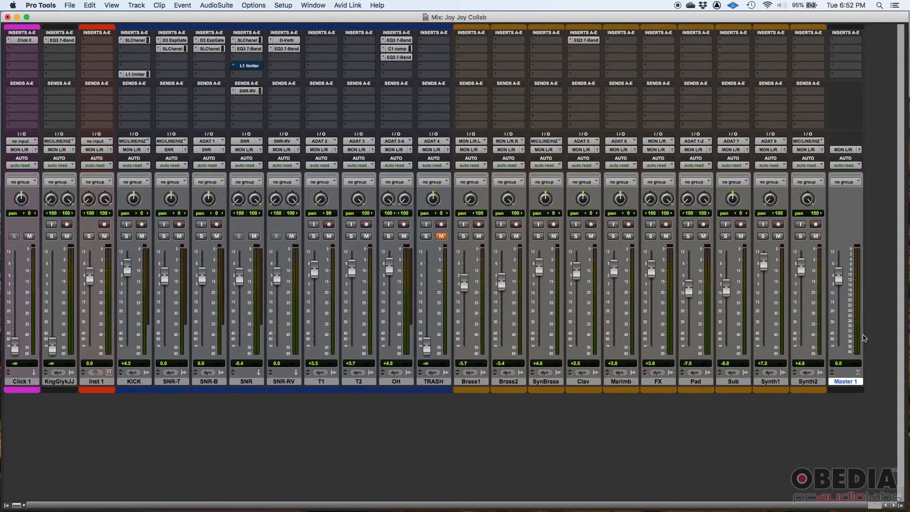
mouse_move(857, 263)
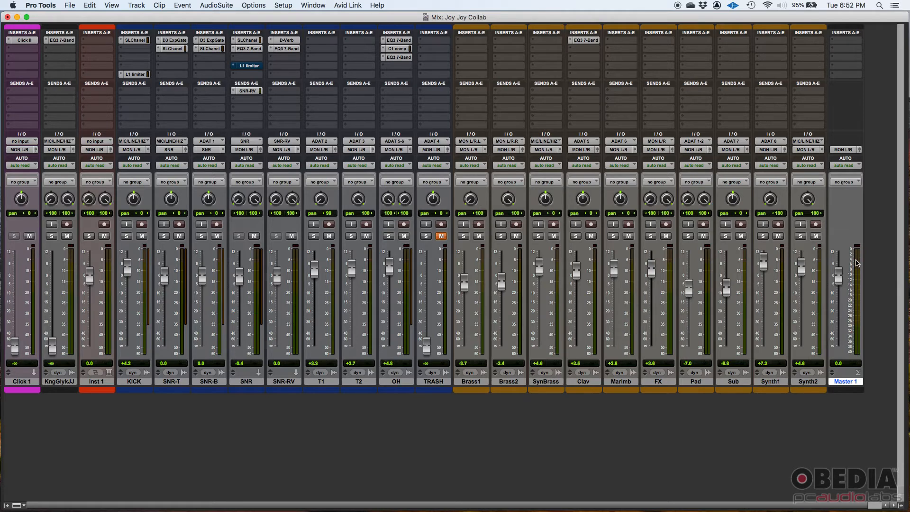
mouse_move(858, 255)
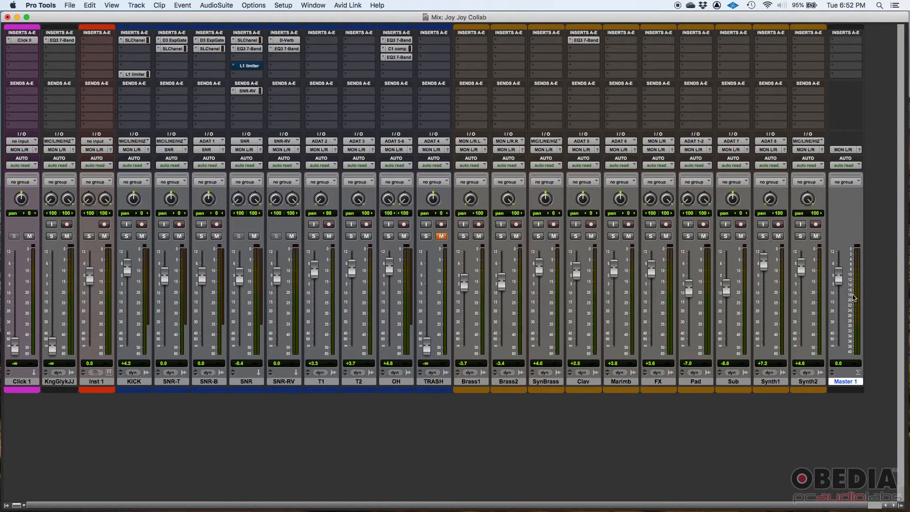
mouse_move(850, 299)
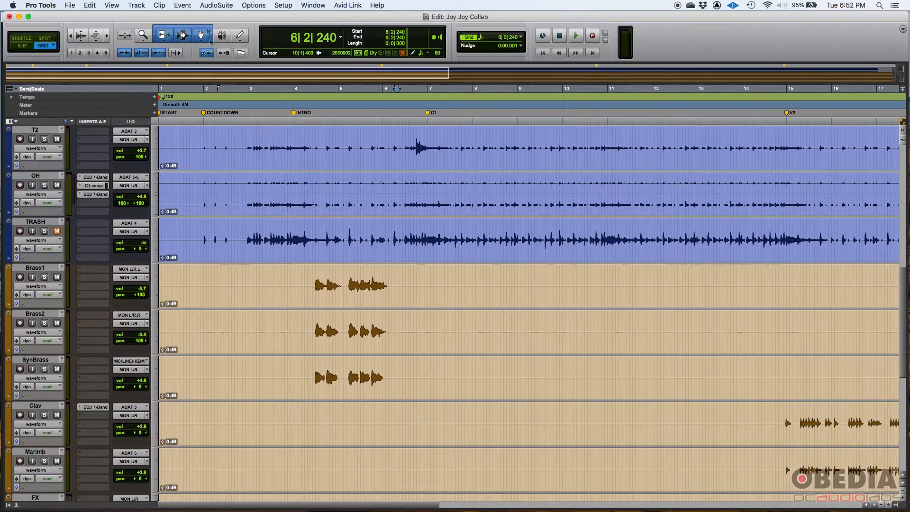
Open the Setup menu in the Edit window to reach Preferences.
click(282, 5)
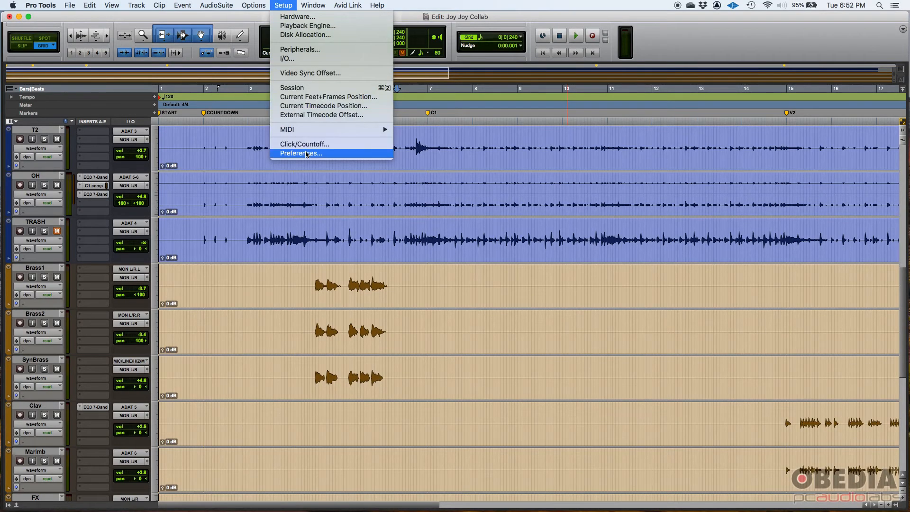
Choose Setup > Preferences to show the Metering page.
click(300, 153)
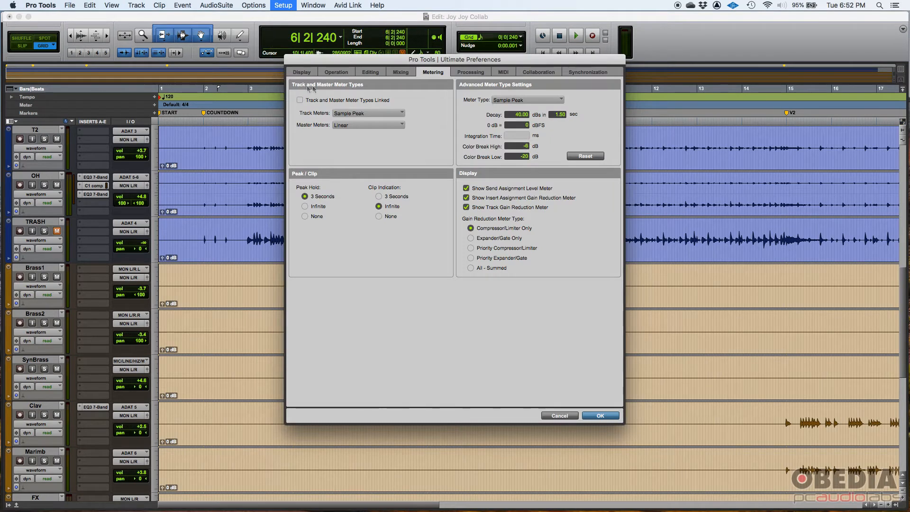
mouse_move(488, 96)
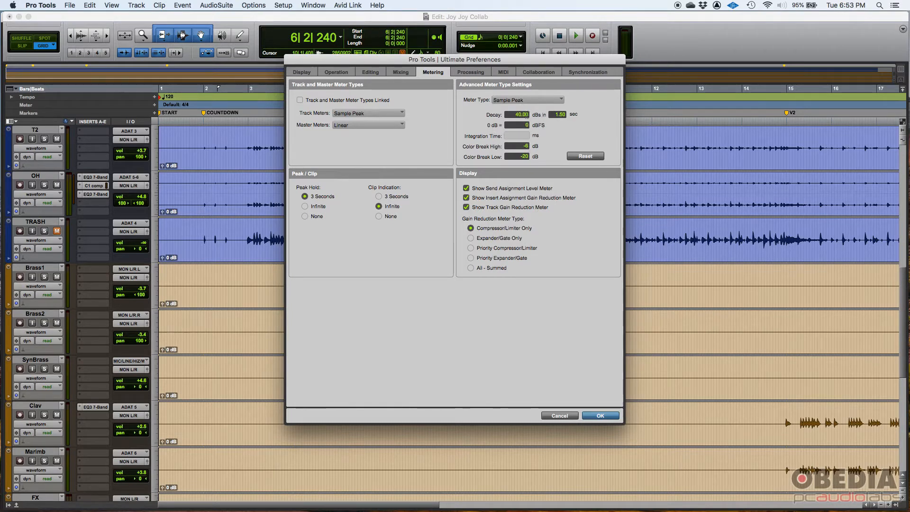
mouse_move(542, 114)
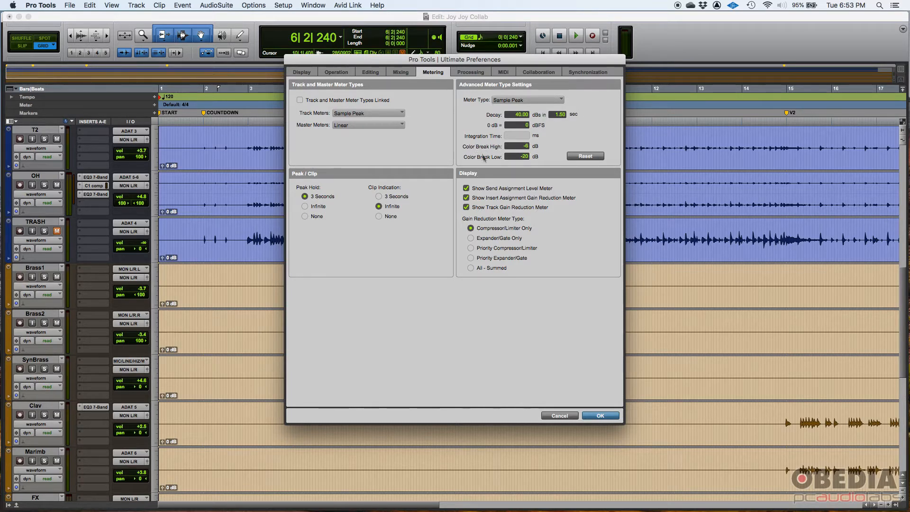
mouse_move(504, 151)
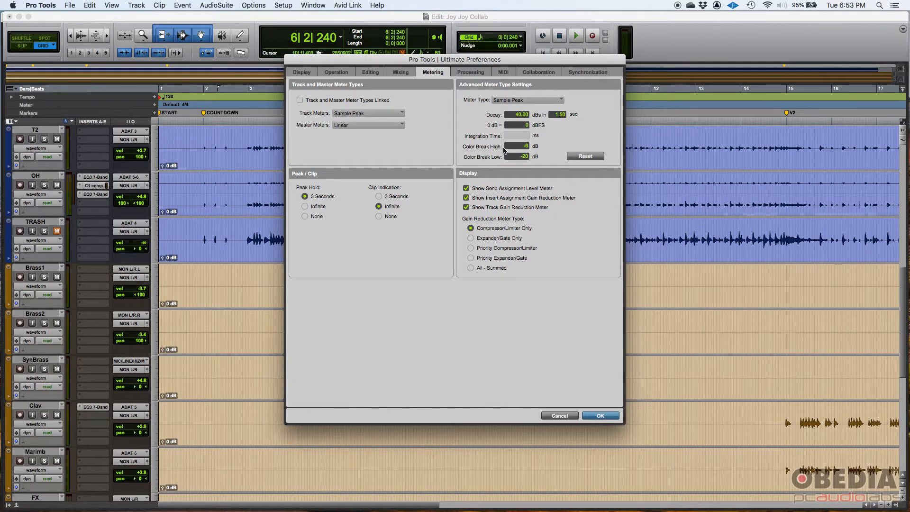
mouse_move(563, 388)
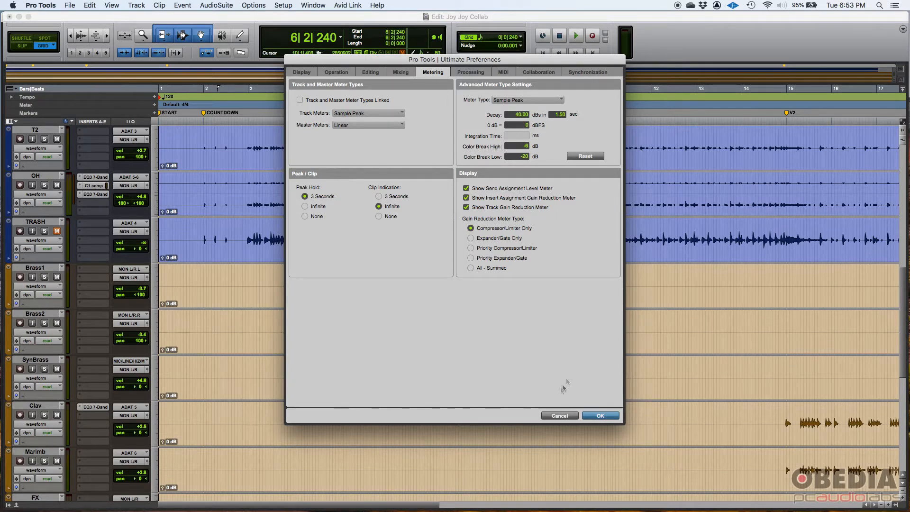
Cancel the Preferences window, leaving meter settings unchanged.
click(601, 415)
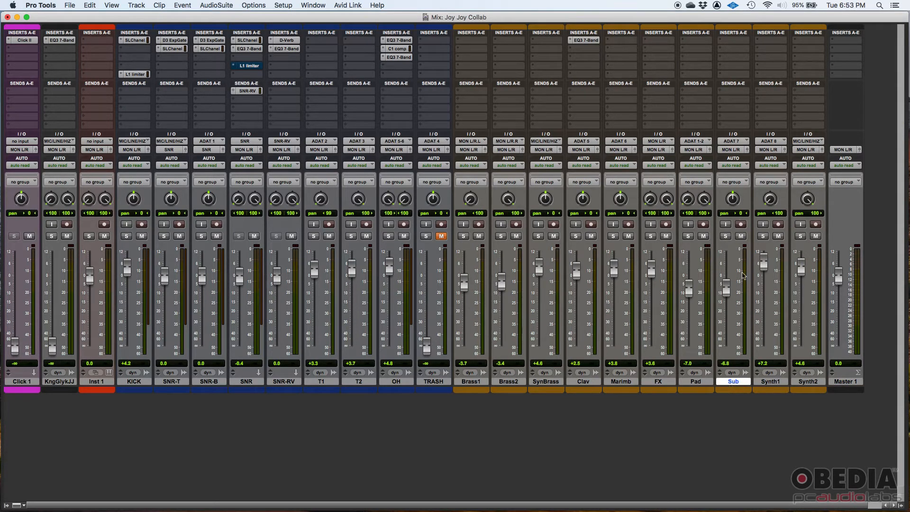
mouse_move(749, 308)
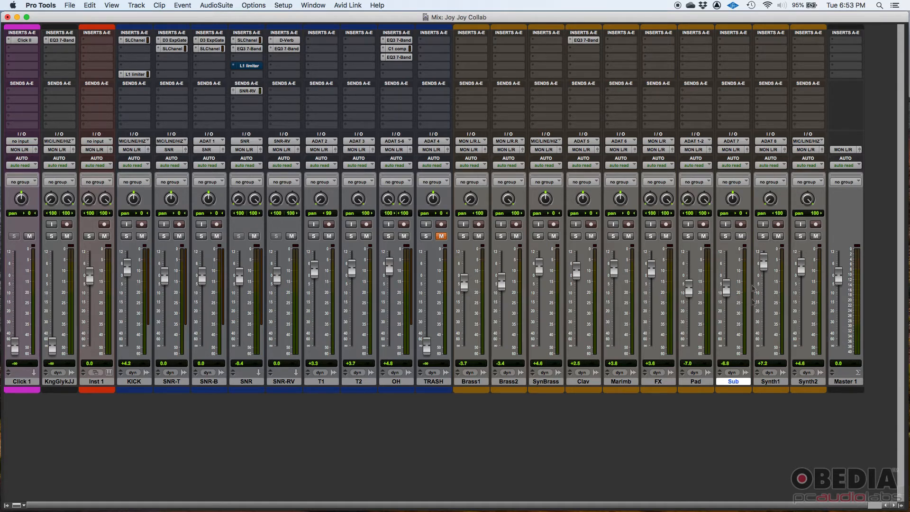
mouse_move(748, 263)
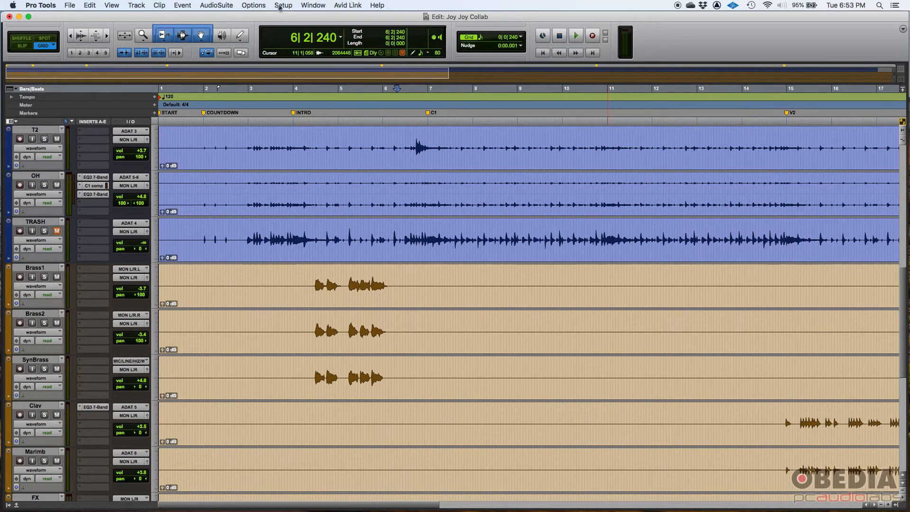
Open the Setup menu again to get back to Preferences.
click(283, 5)
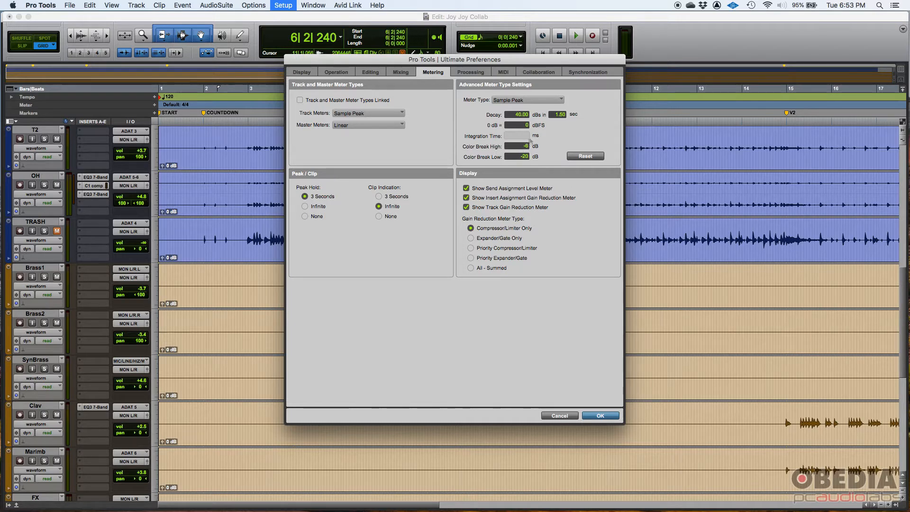
mouse_move(522, 163)
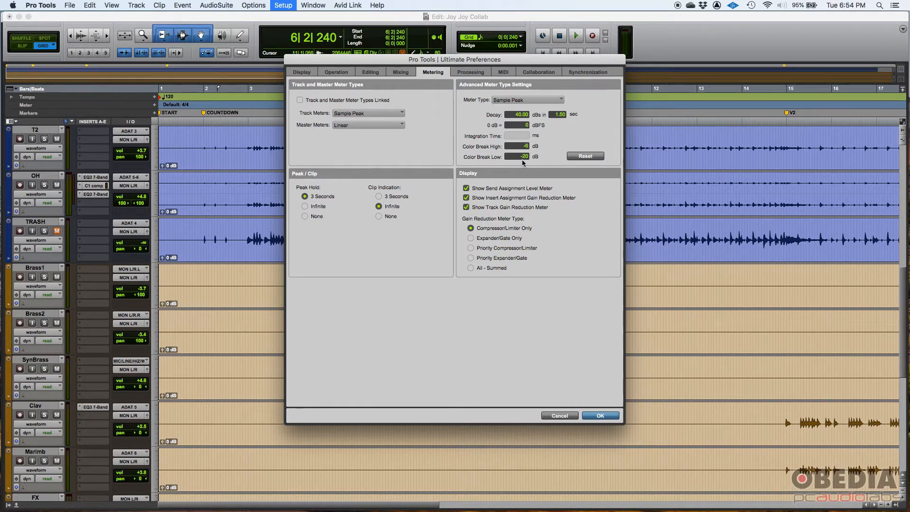
mouse_move(594, 177)
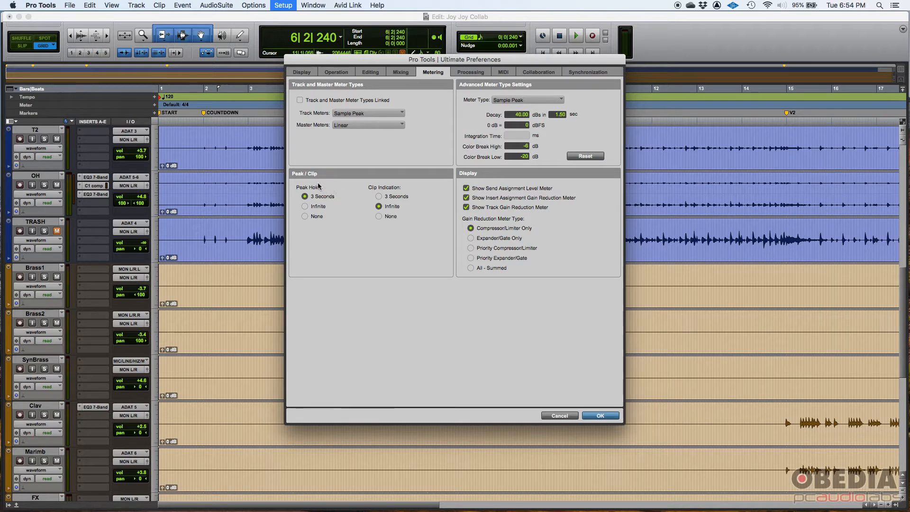
mouse_move(326, 178)
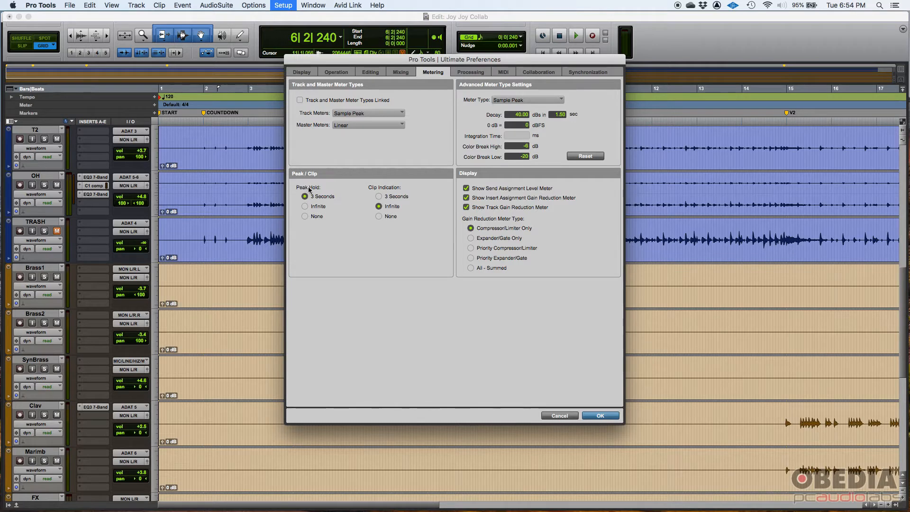
mouse_move(312, 194)
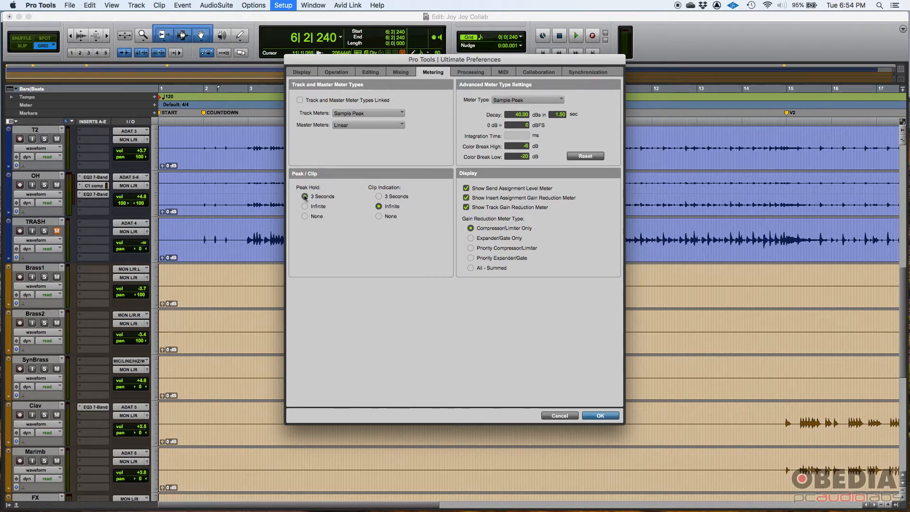
click(305, 197)
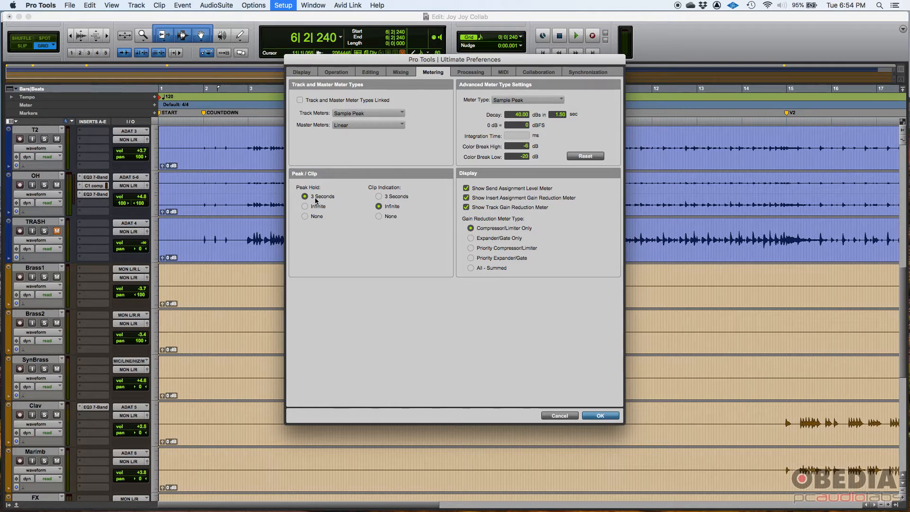
click(305, 206)
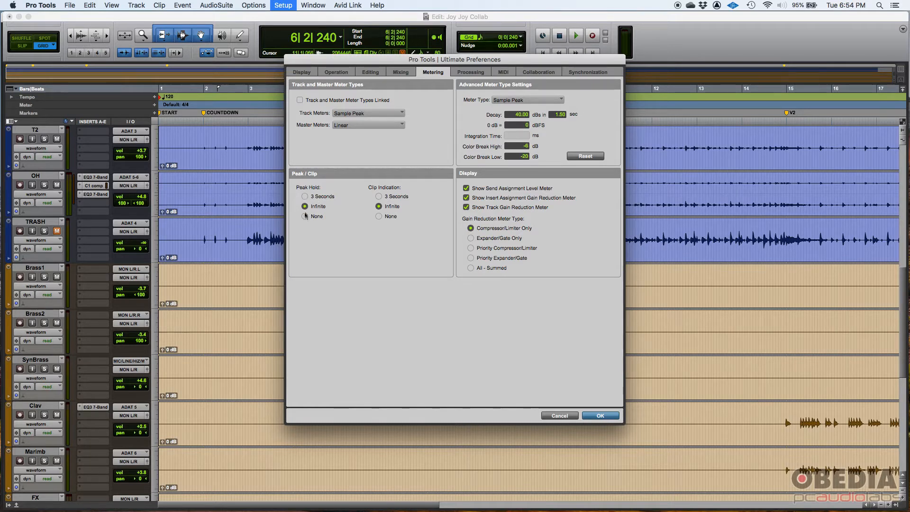
click(305, 216)
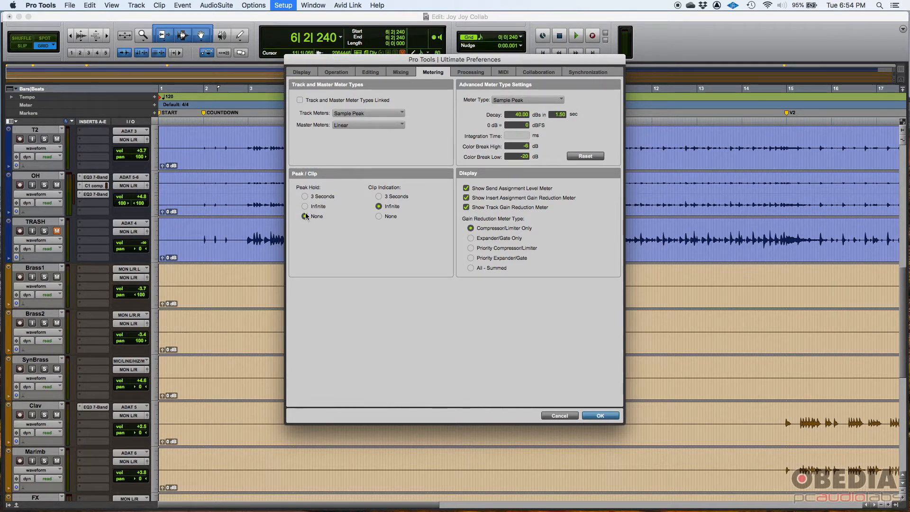
click(305, 196)
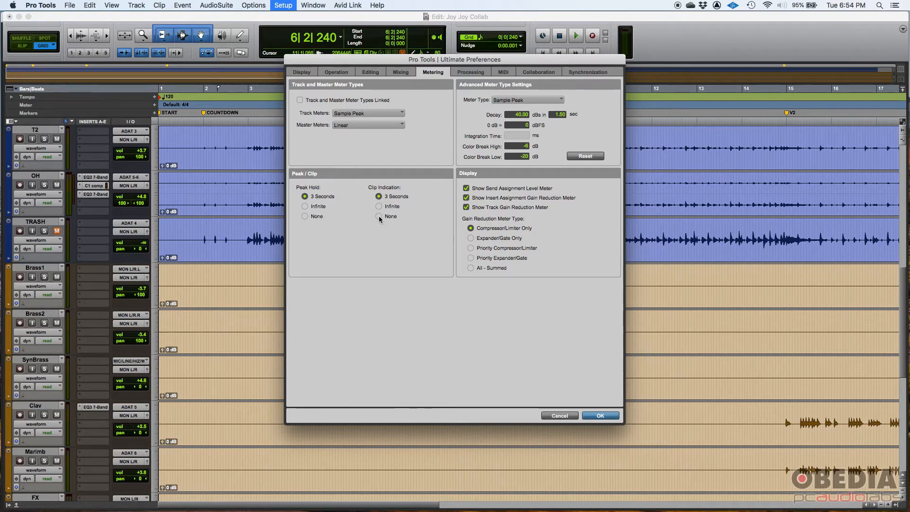
click(378, 216)
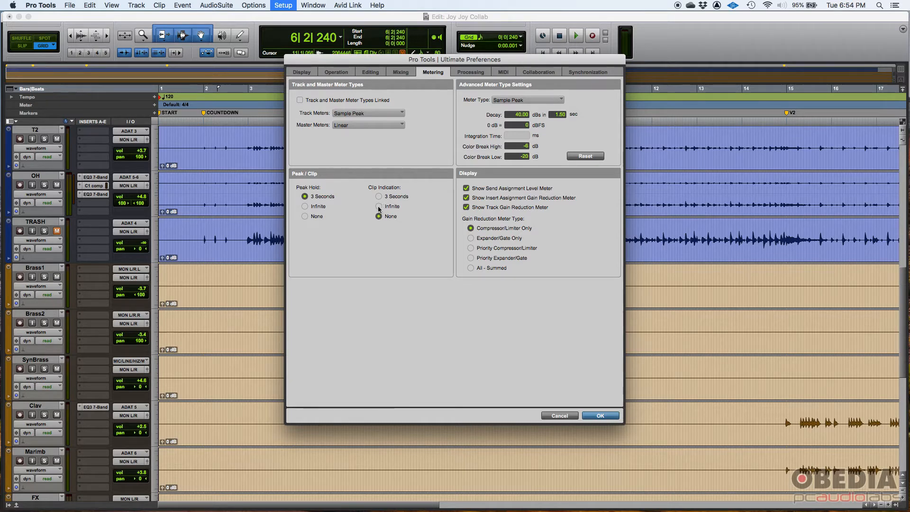
click(379, 206)
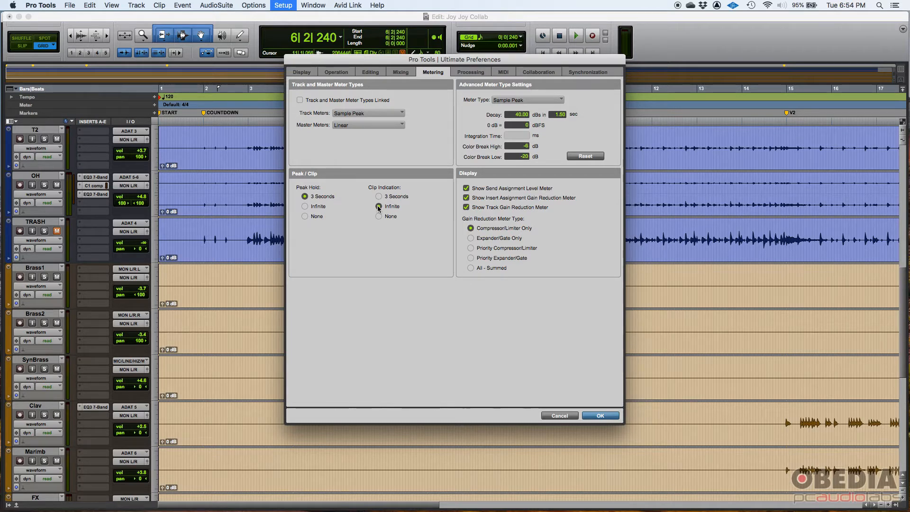
click(379, 206)
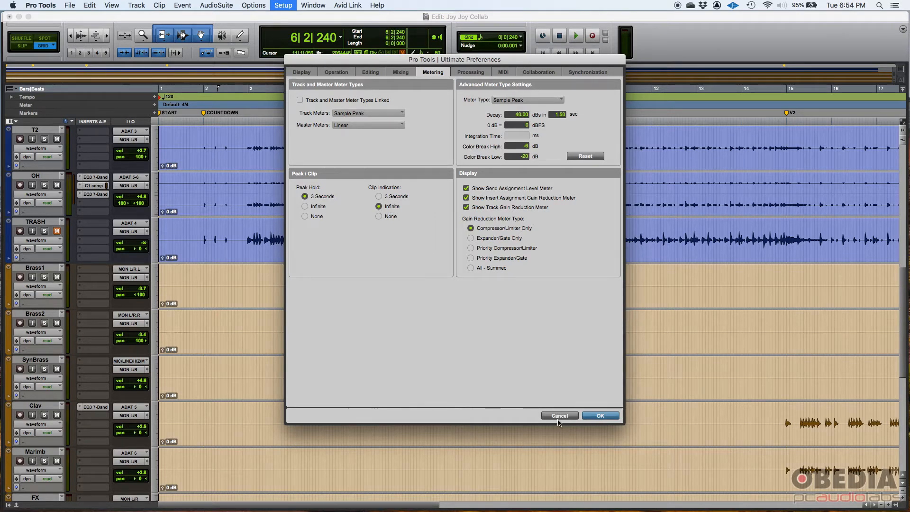
click(600, 415)
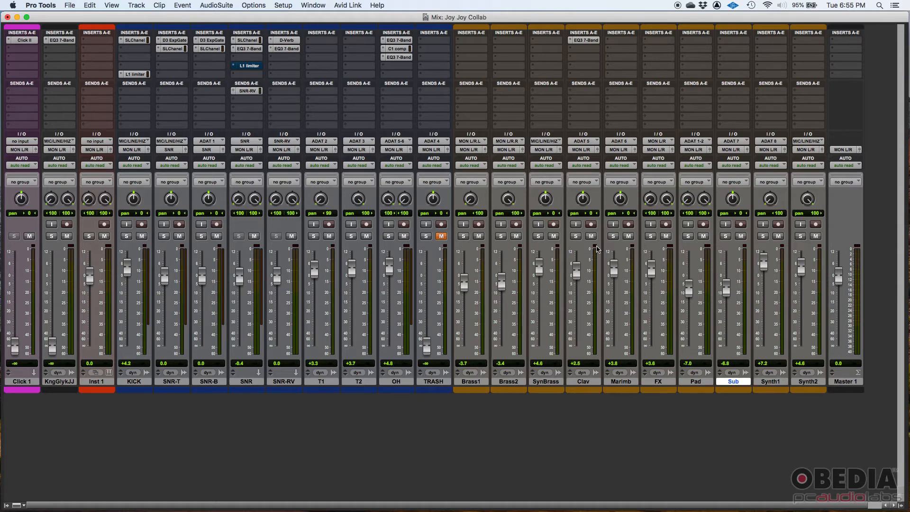
mouse_move(634, 250)
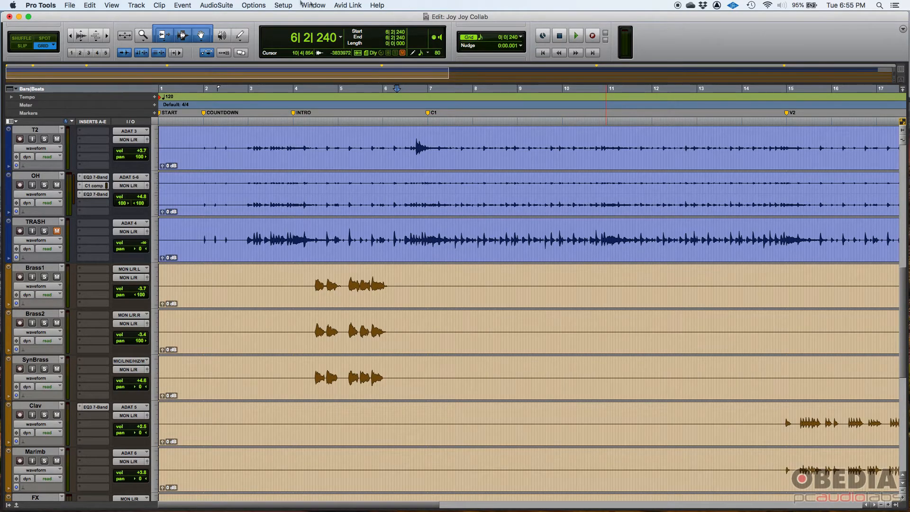
Open the Setup menu over the Edit window to start reaching Preferences.
click(282, 6)
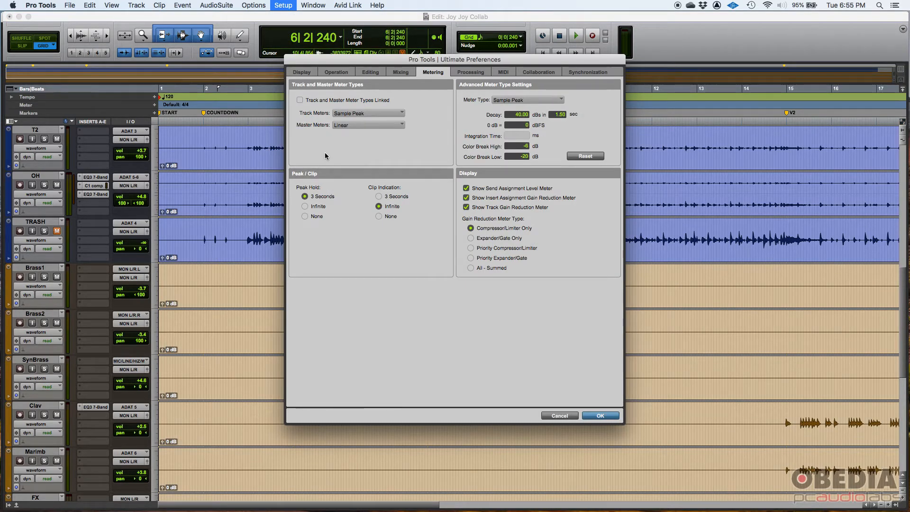
mouse_move(404, 225)
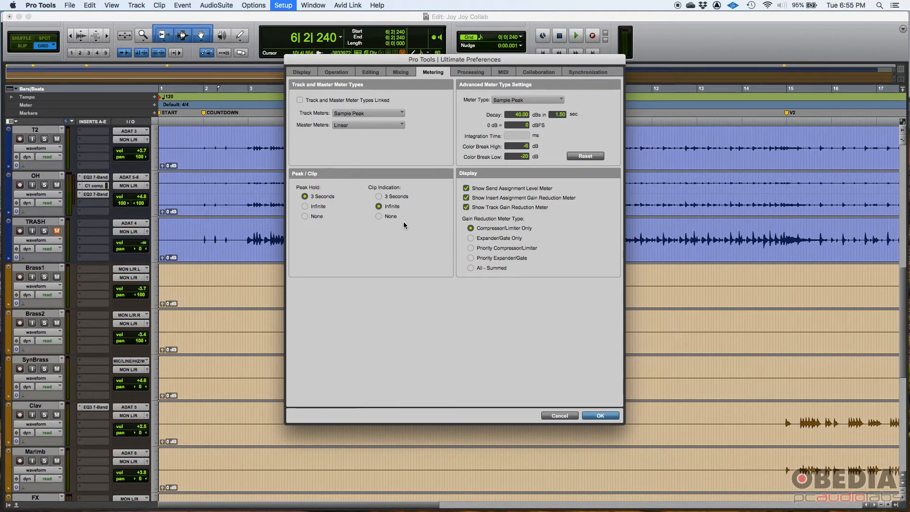
mouse_move(412, 216)
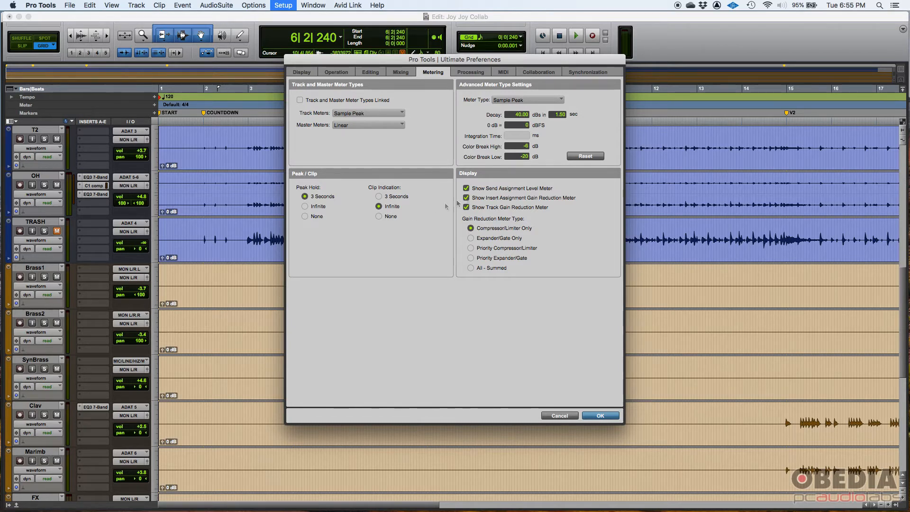
mouse_move(477, 173)
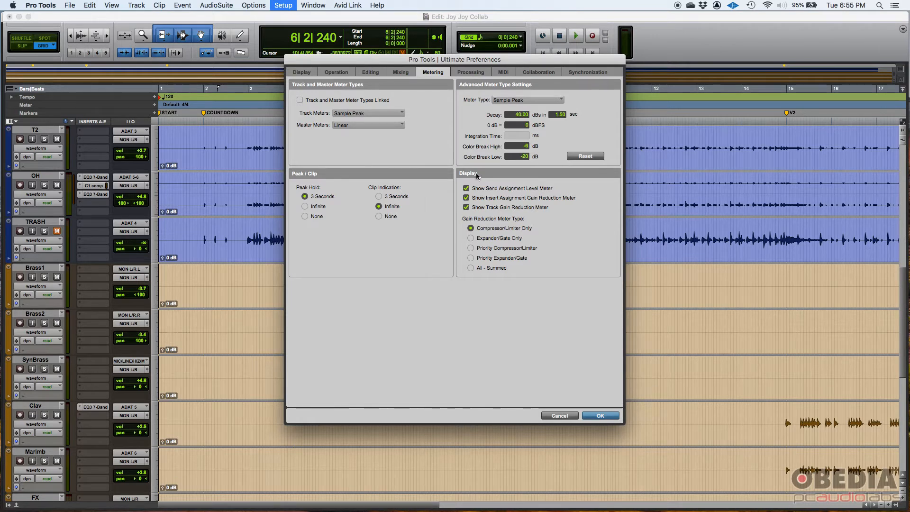
mouse_move(486, 198)
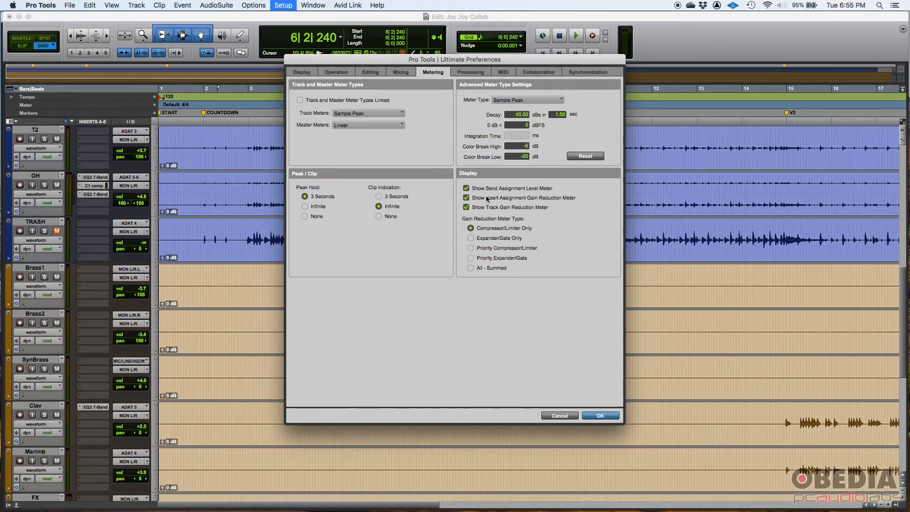
mouse_move(484, 195)
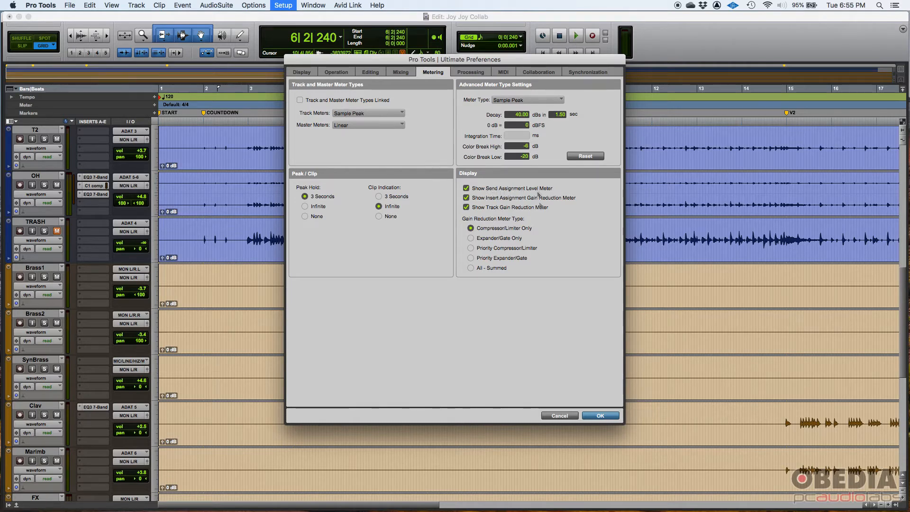
click(600, 415)
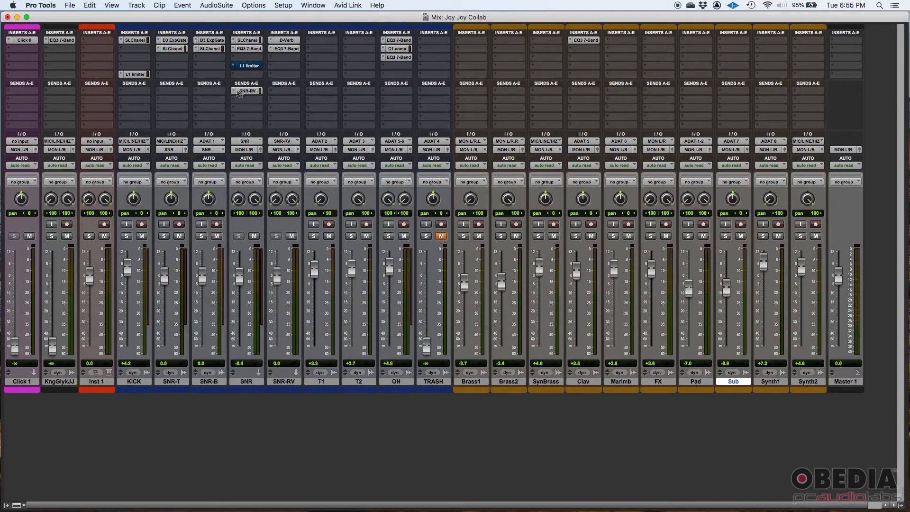
mouse_move(260, 91)
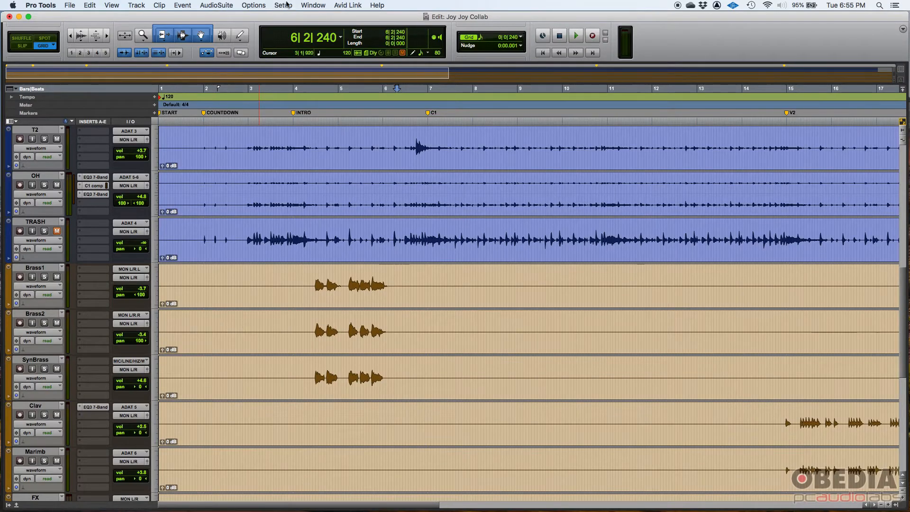
click(283, 5)
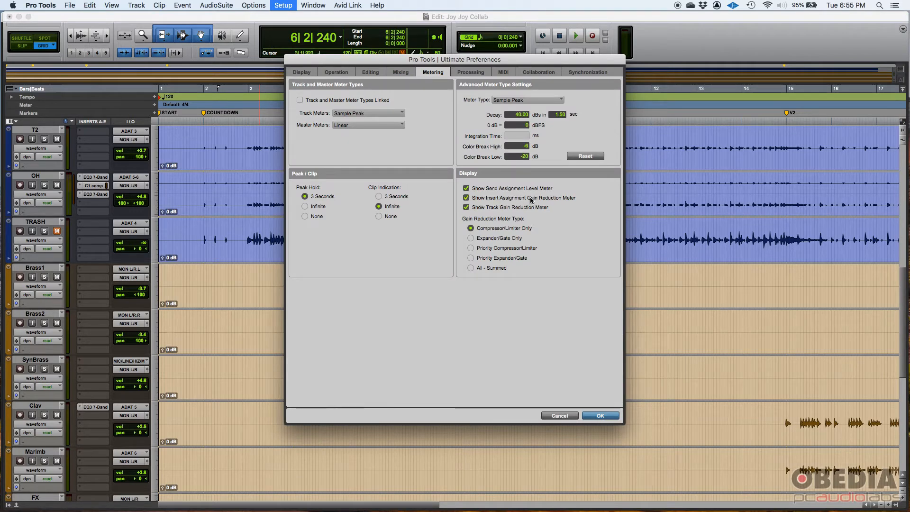
click(600, 416)
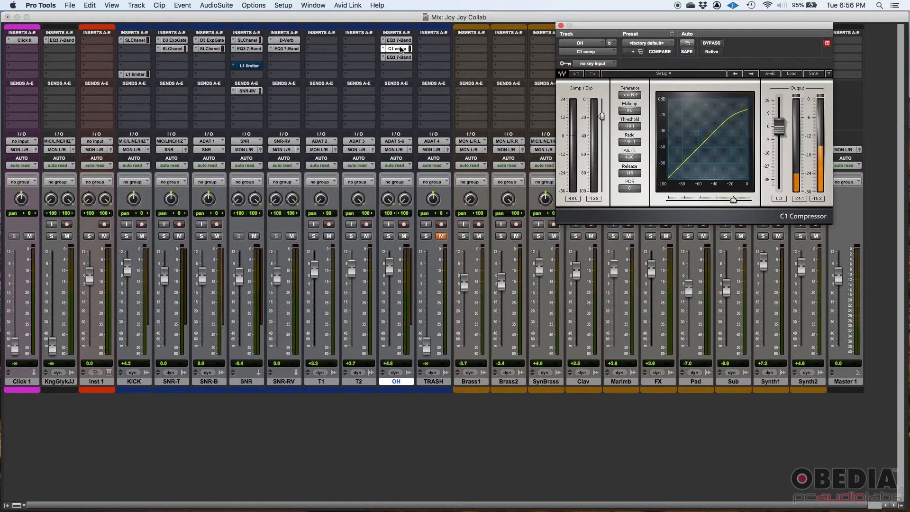
mouse_move(596, 88)
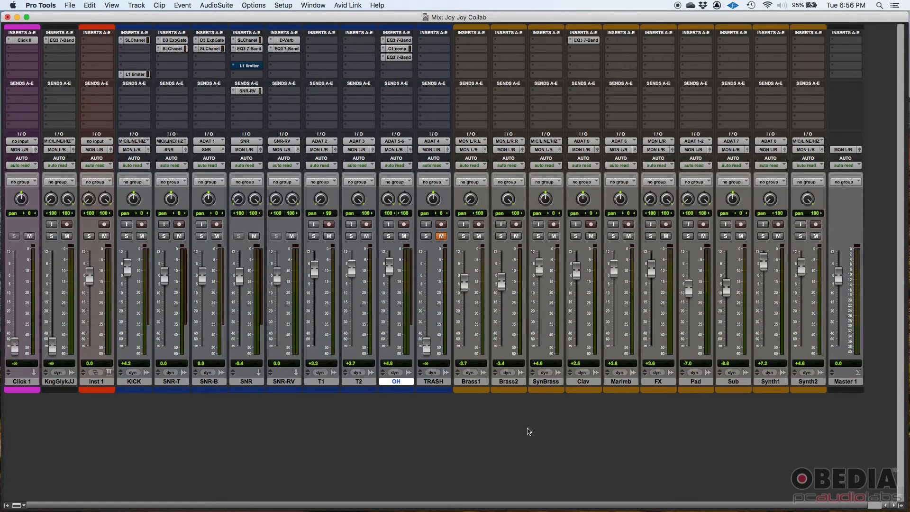
Open the Setup menu in the Edit window to reopen Preferences.
click(282, 5)
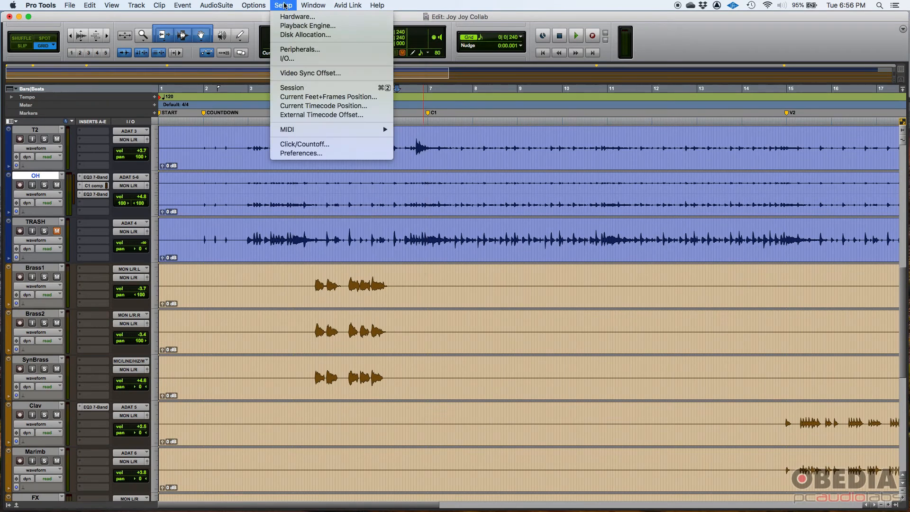
click(300, 152)
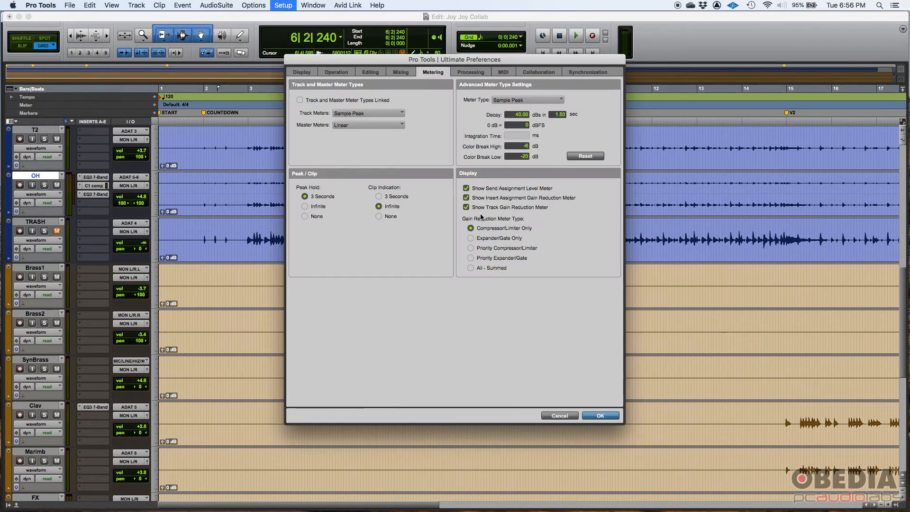
mouse_move(486, 206)
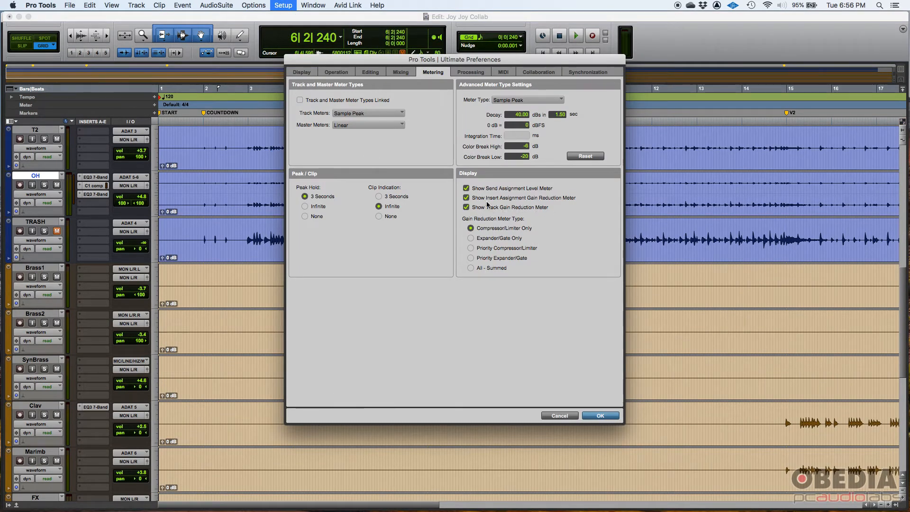
click(600, 415)
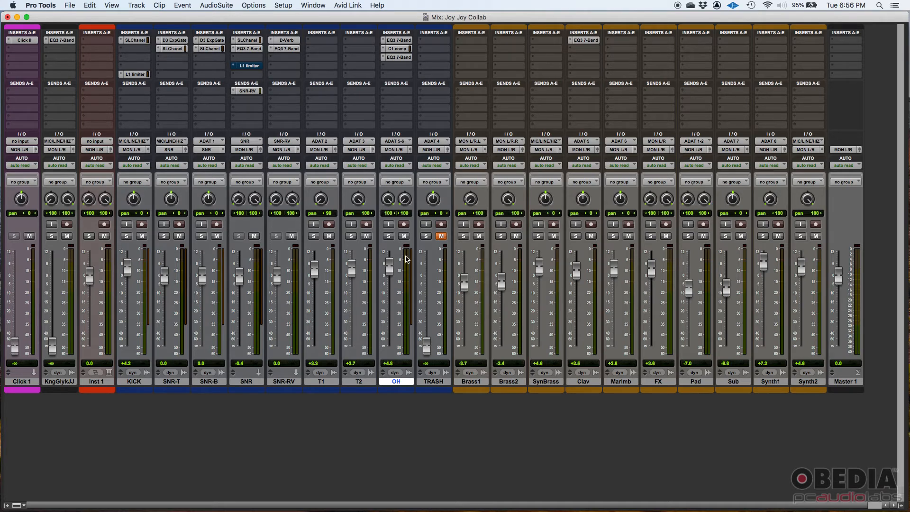
mouse_move(413, 284)
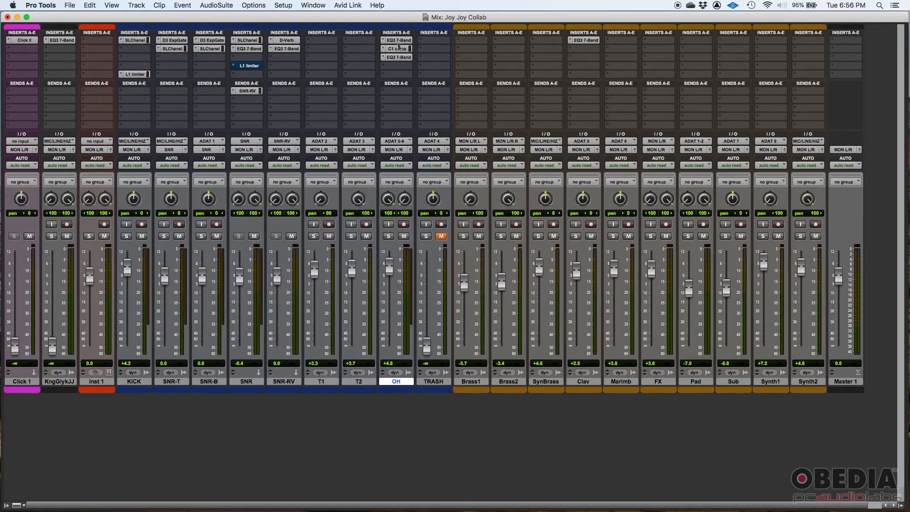
mouse_move(414, 262)
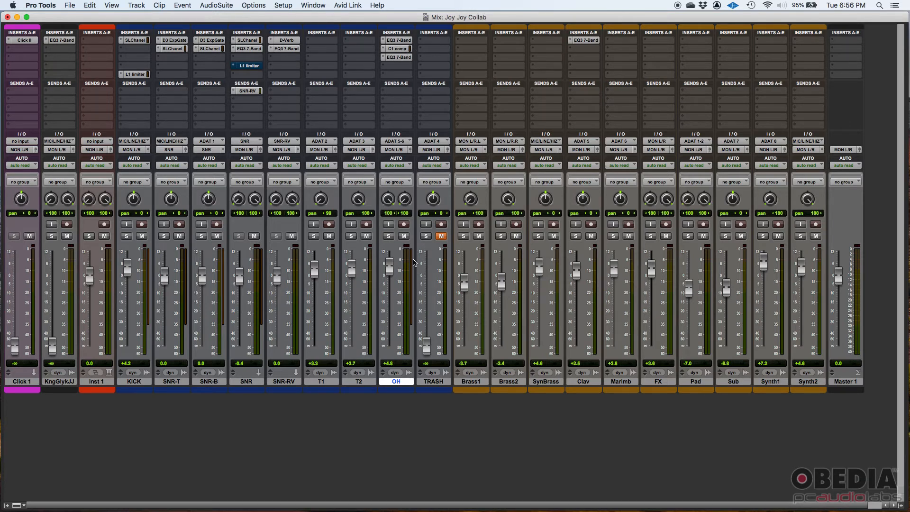
click(282, 5)
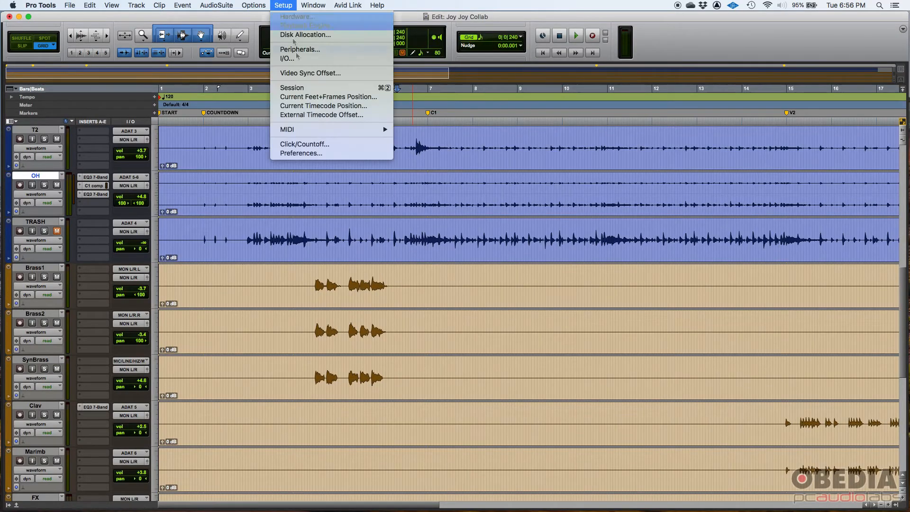
Reopen Preferences and try each Gain Reduction Meter Type, ending on Compressor/Limiter Only.
click(299, 153)
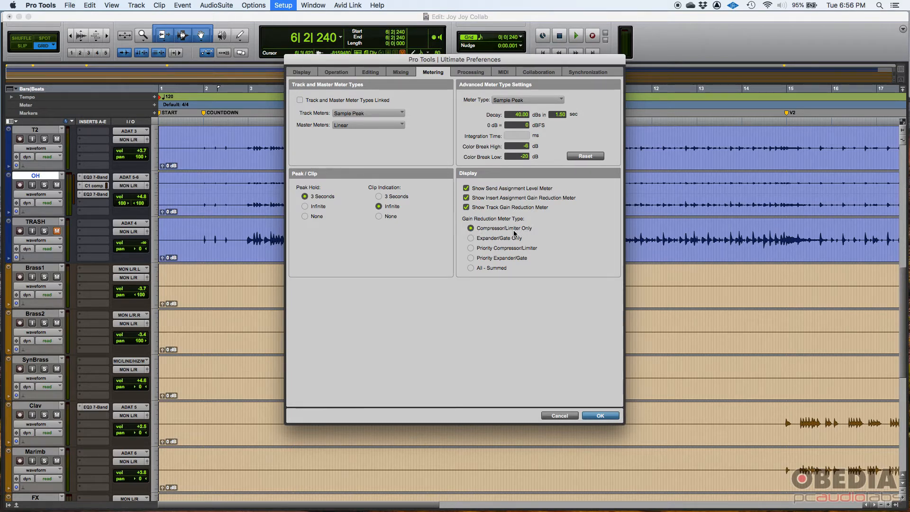
click(470, 238)
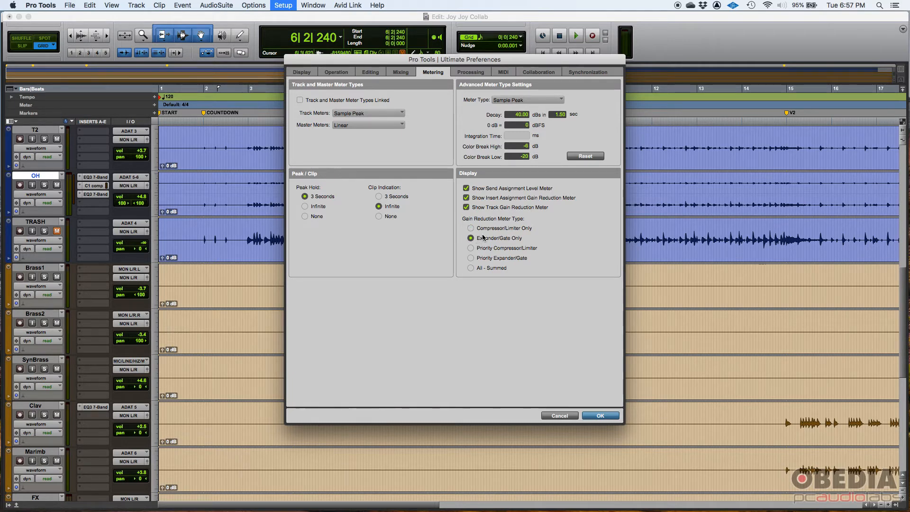
click(470, 248)
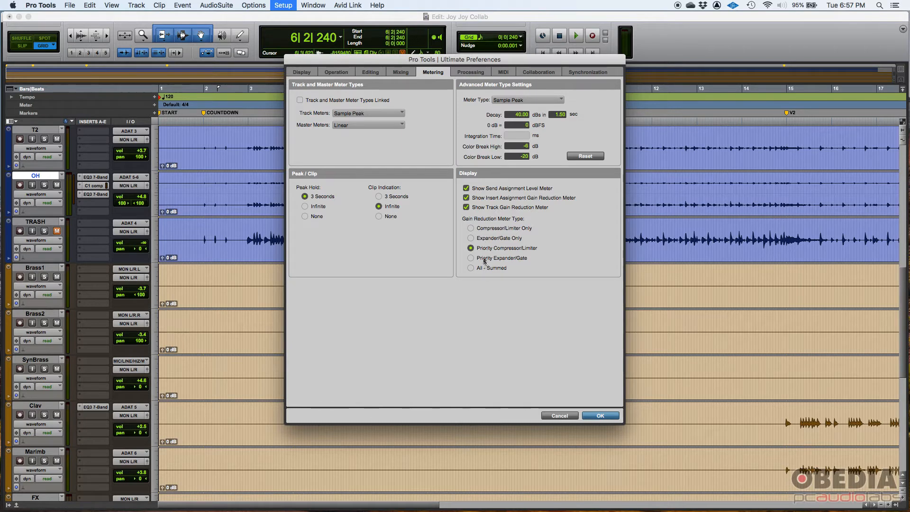
click(470, 258)
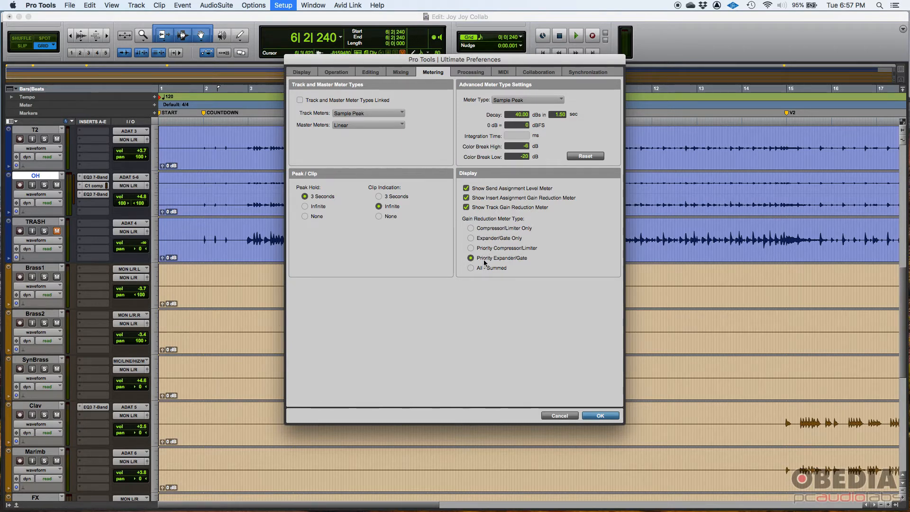
mouse_move(470, 267)
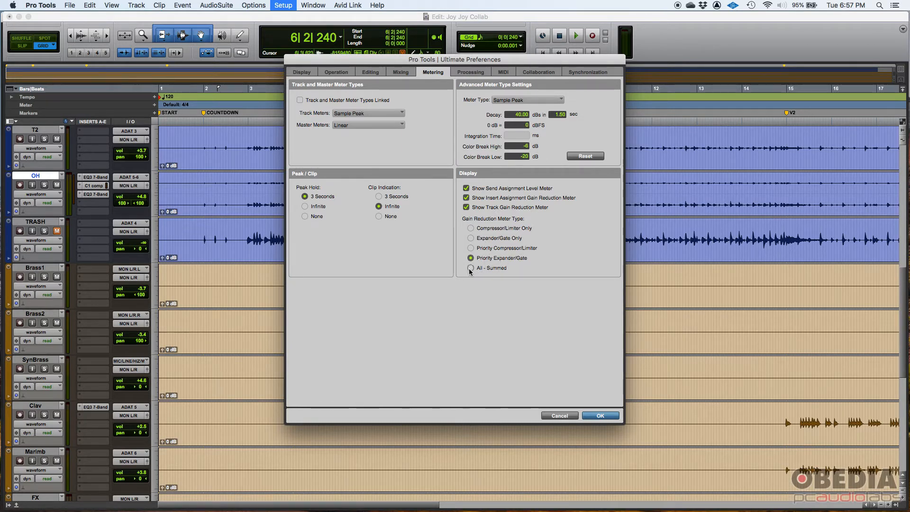
click(470, 267)
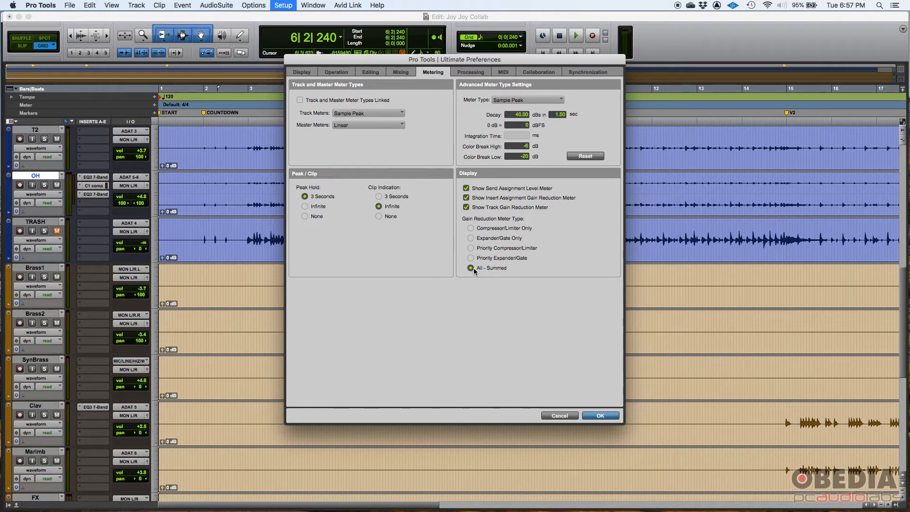
click(470, 228)
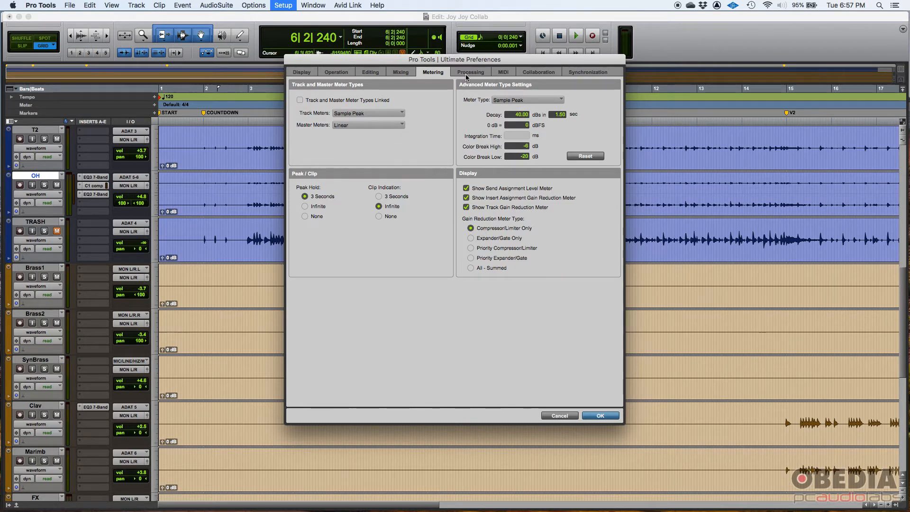
click(470, 72)
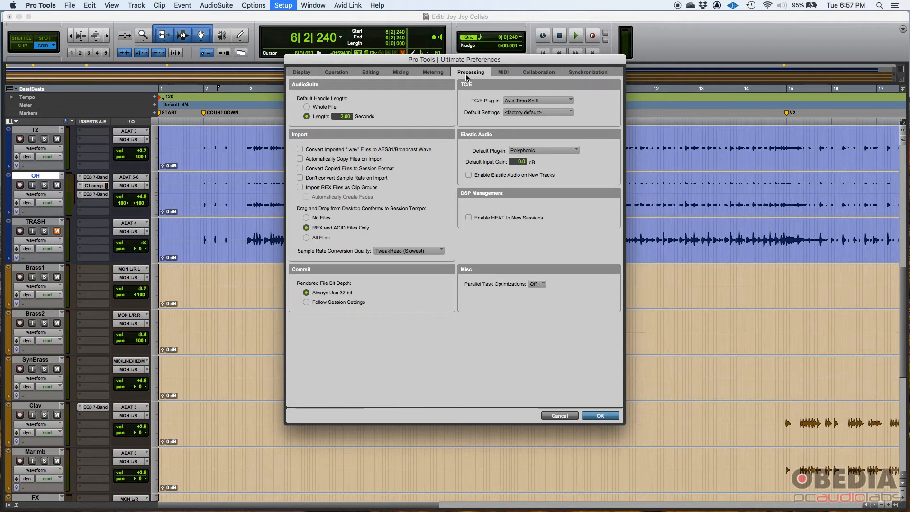
mouse_move(353, 239)
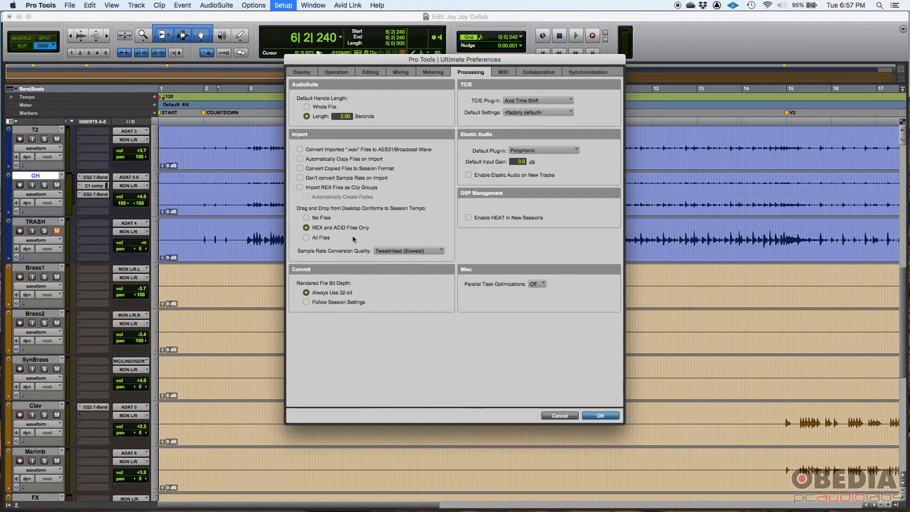
mouse_move(425, 178)
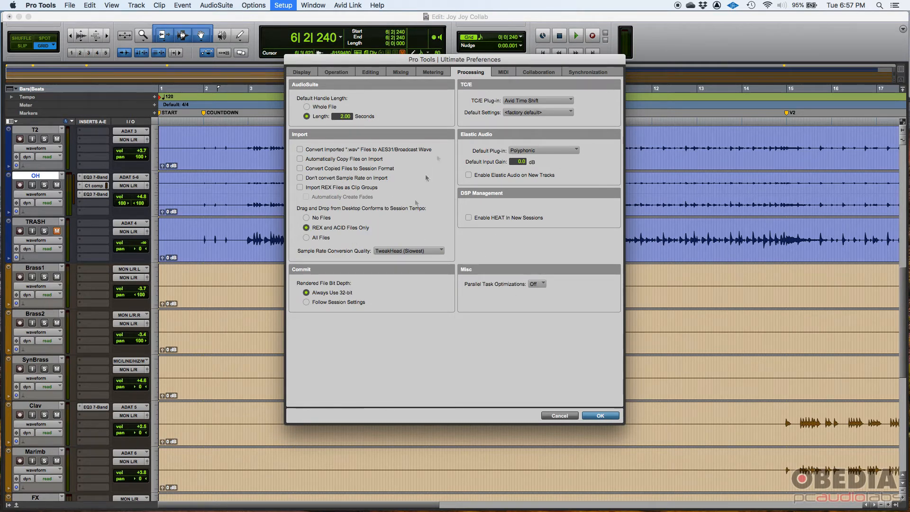
mouse_move(450, 148)
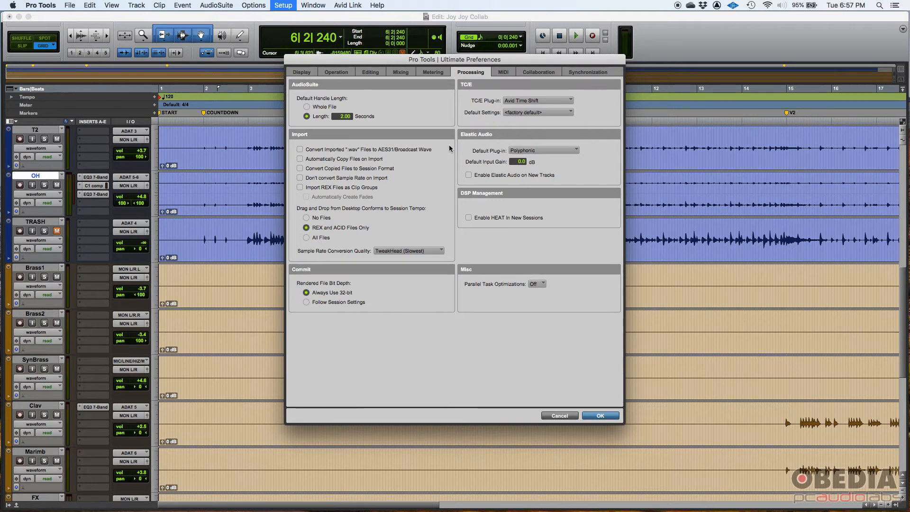
mouse_move(456, 126)
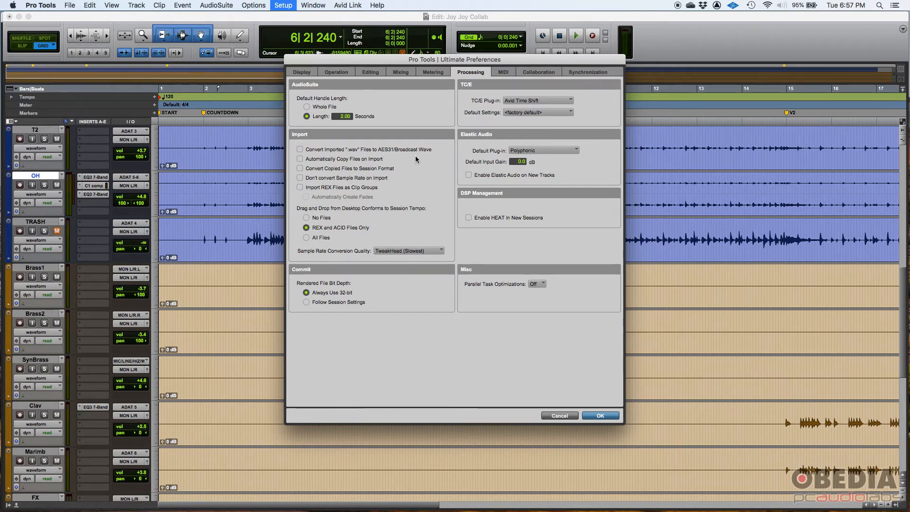
mouse_move(333, 181)
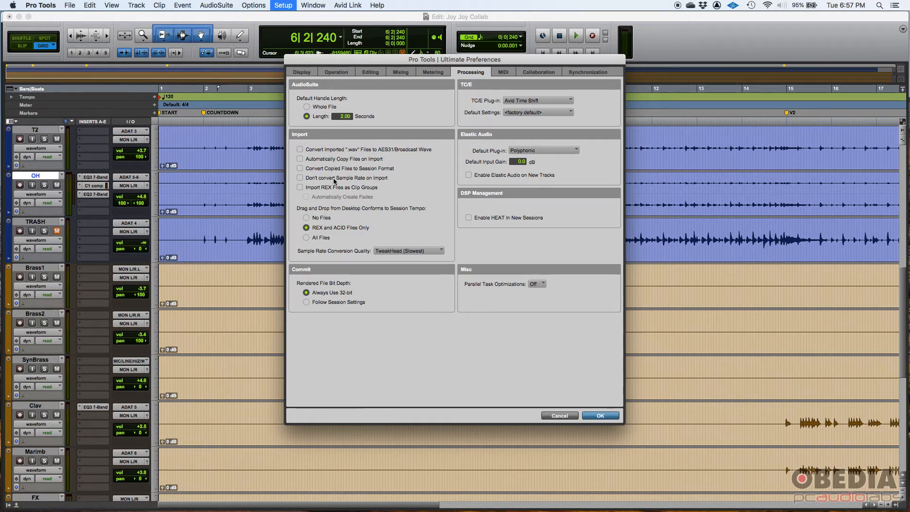
mouse_move(297, 98)
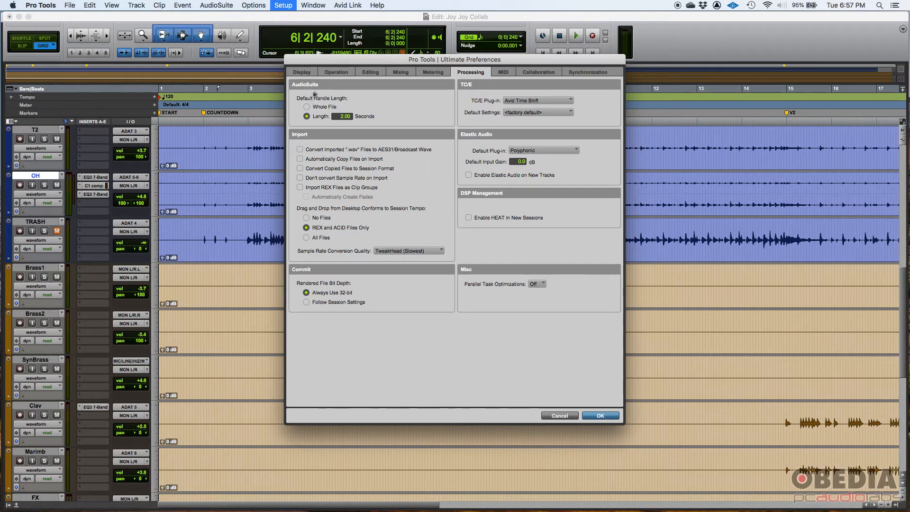
mouse_move(477, 132)
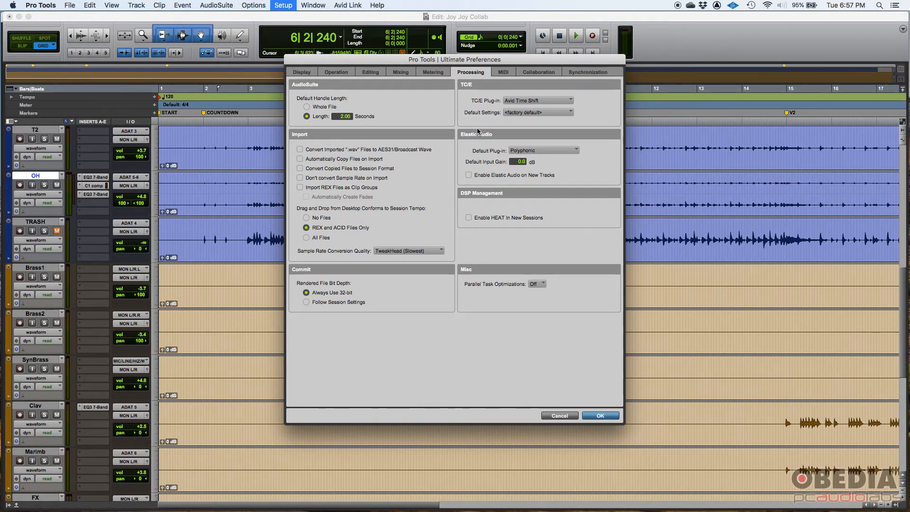
mouse_move(422, 271)
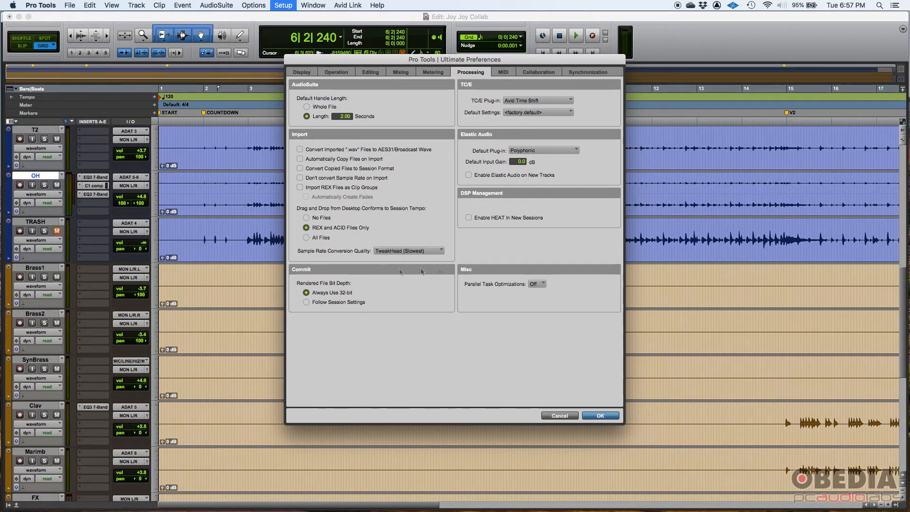
mouse_move(316, 134)
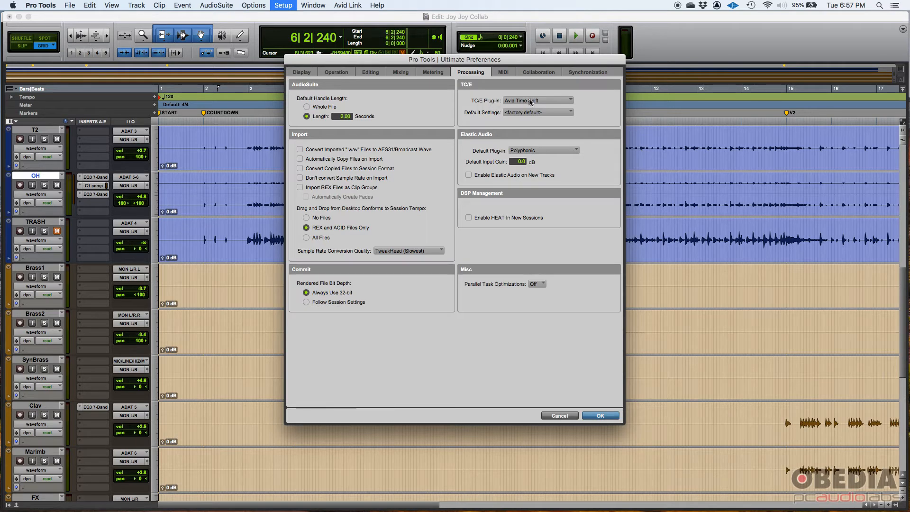
mouse_move(520, 104)
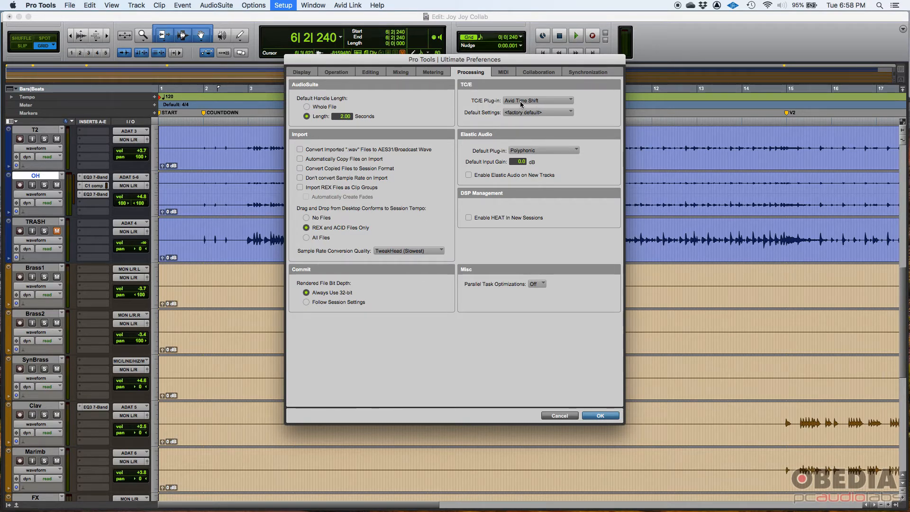
mouse_move(358, 155)
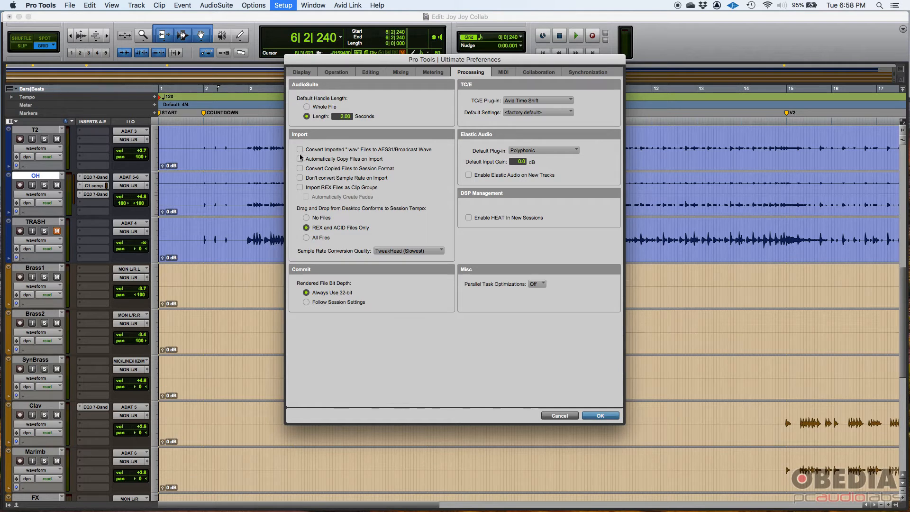
click(300, 158)
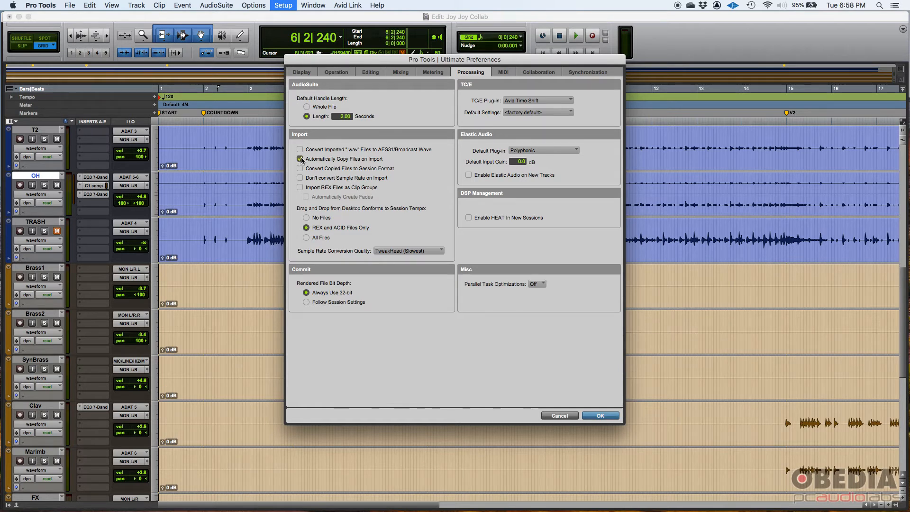
click(300, 159)
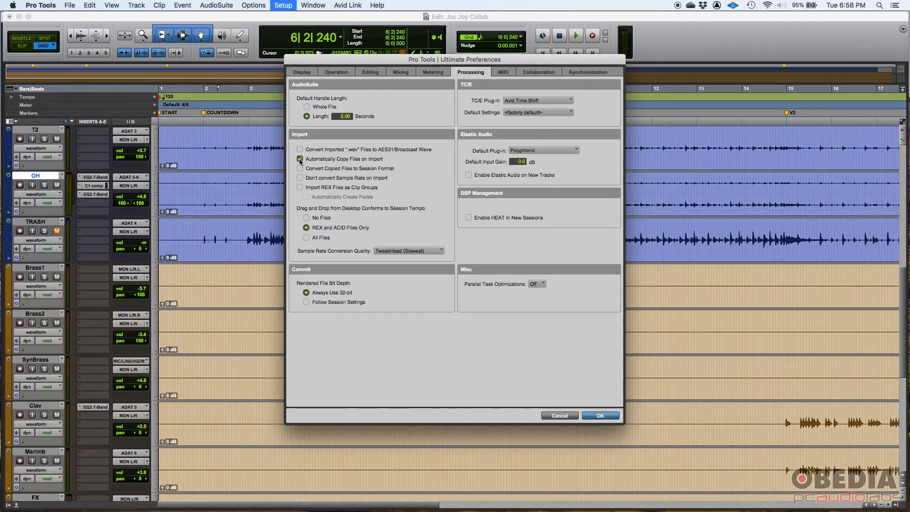
click(299, 159)
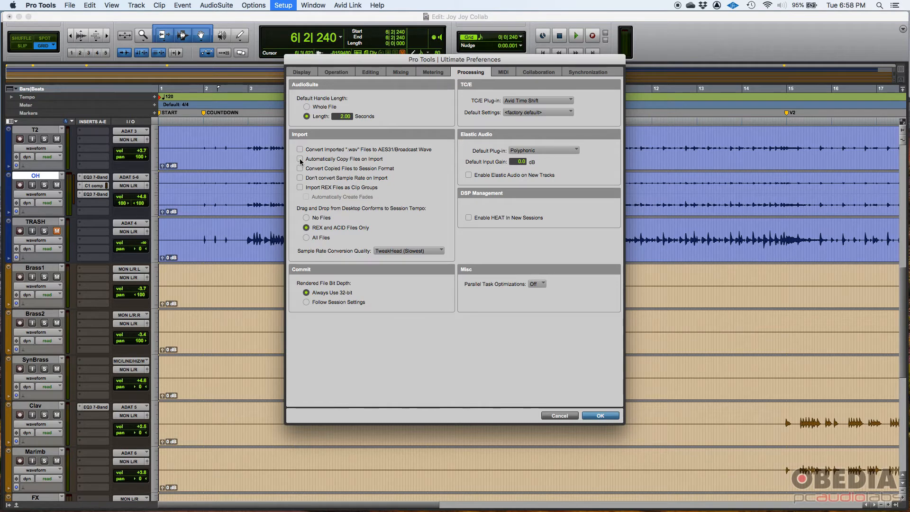
click(300, 158)
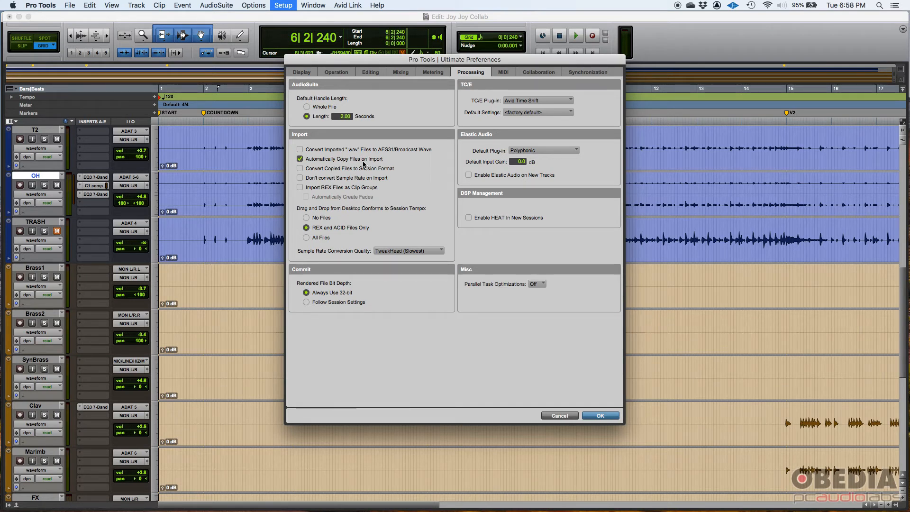
click(299, 158)
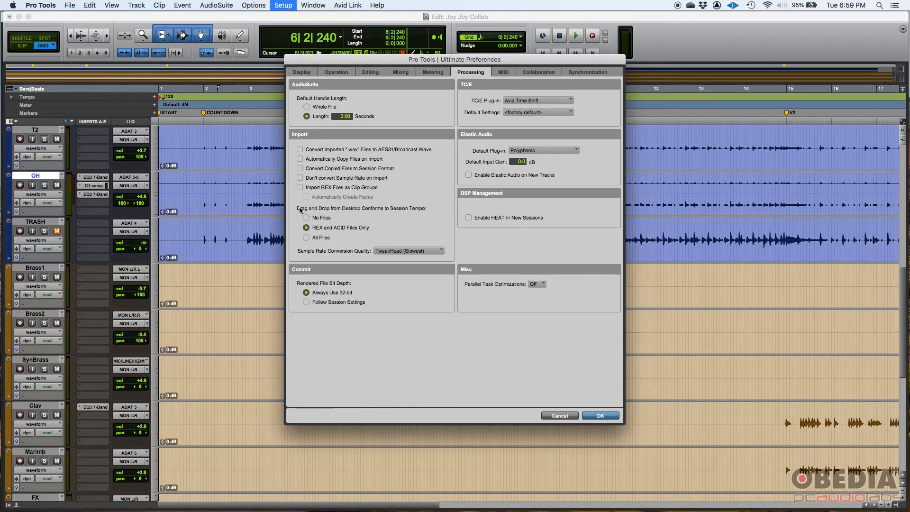
mouse_move(422, 211)
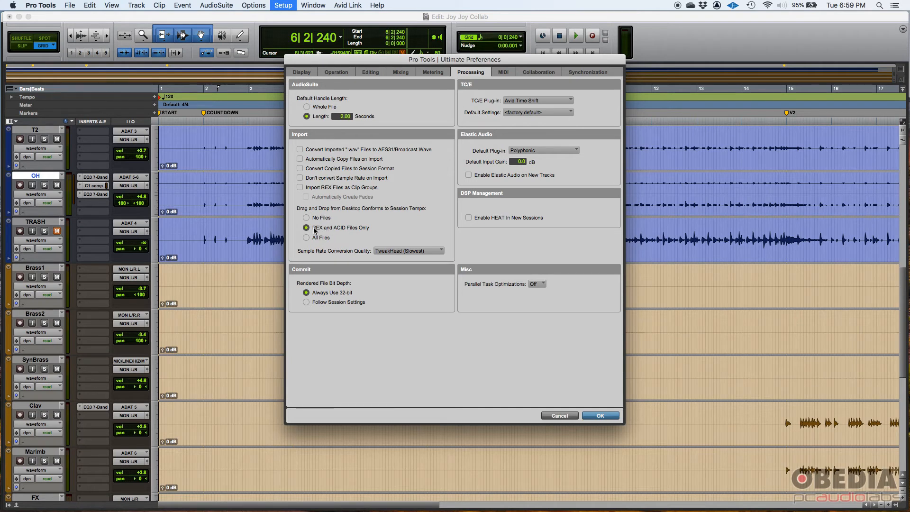
mouse_move(350, 226)
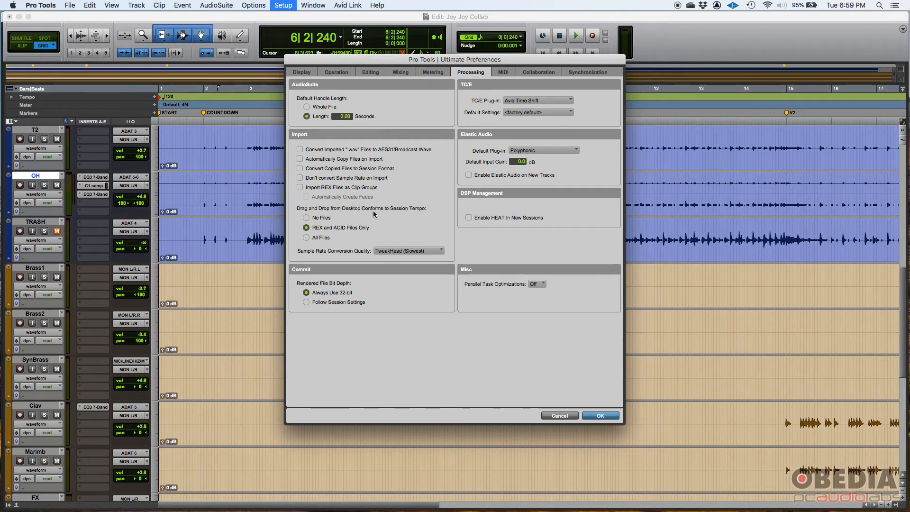
mouse_move(379, 208)
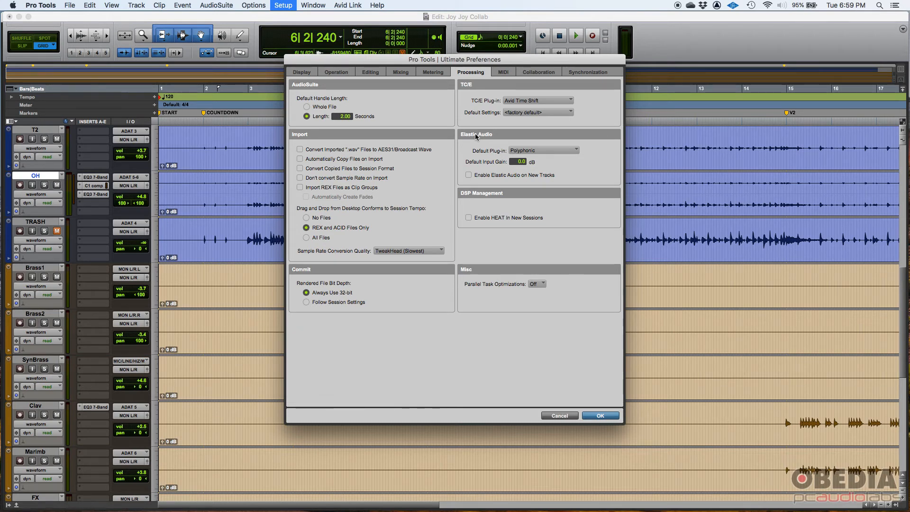
mouse_move(520, 150)
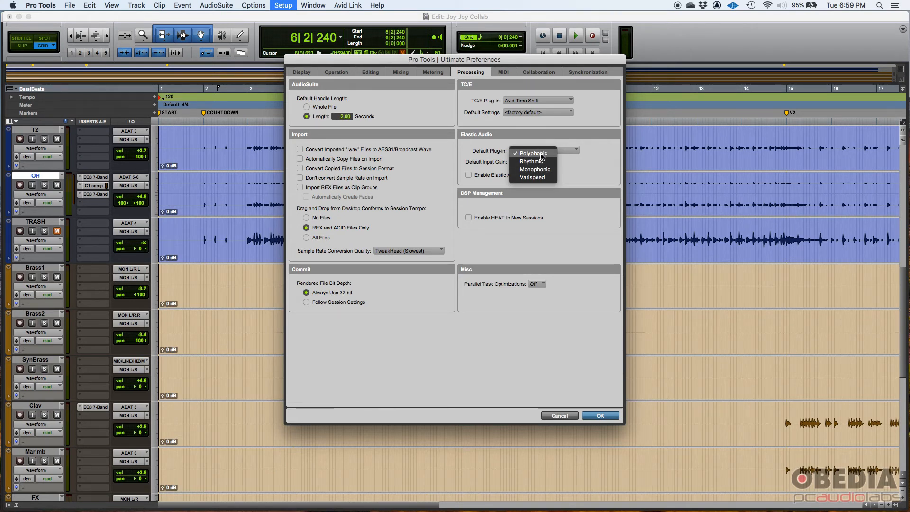
Pick Monophonic in the Elastic Audio Default Plug-in dropdown, replacing Polyphonic.
click(535, 169)
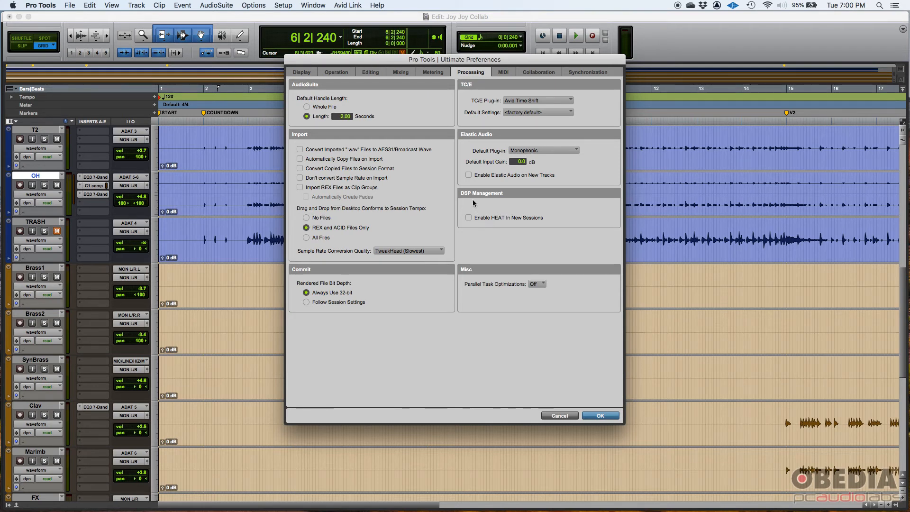
mouse_move(507, 219)
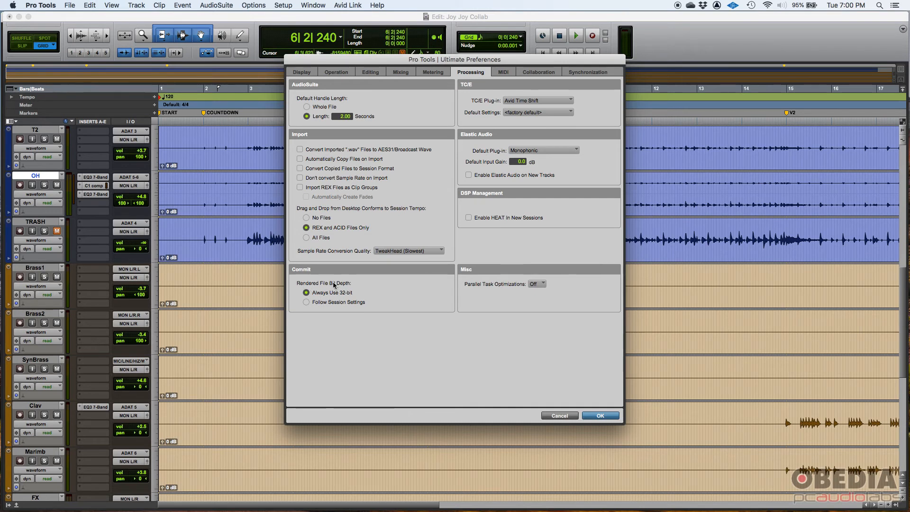
mouse_move(321, 288)
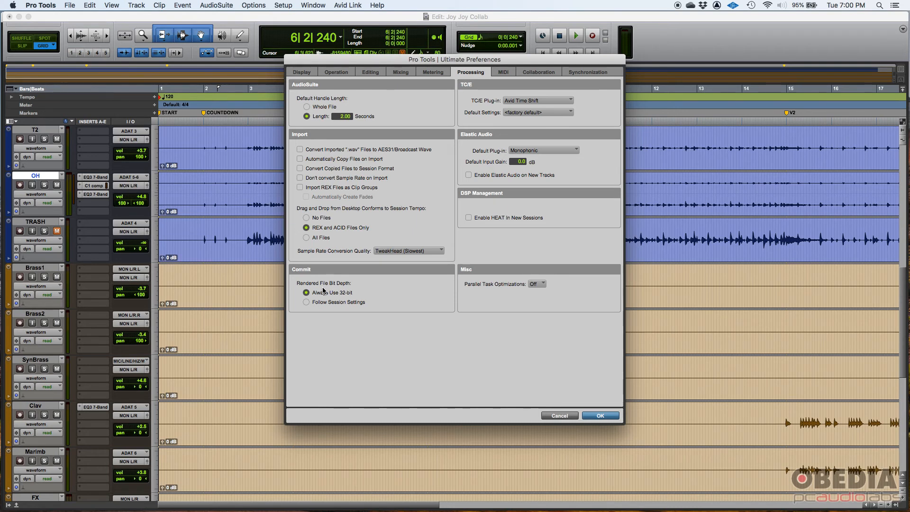
mouse_move(338, 304)
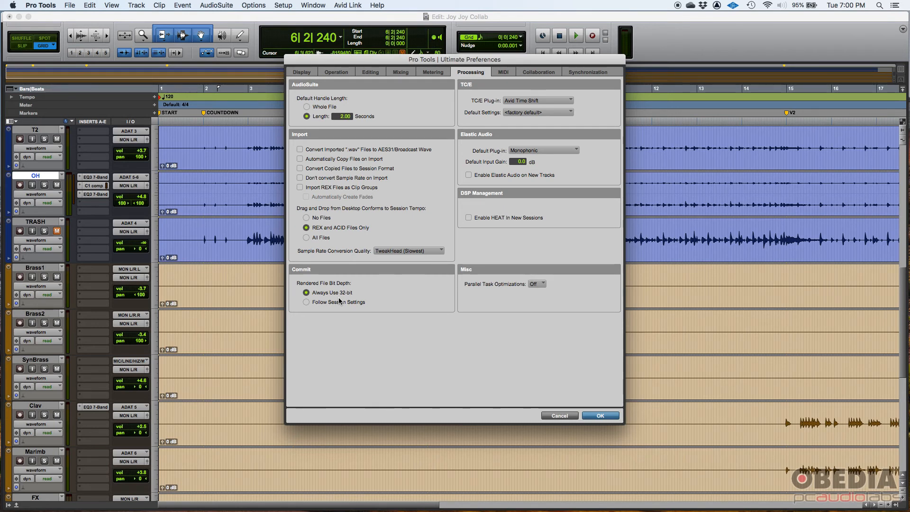
mouse_move(486, 293)
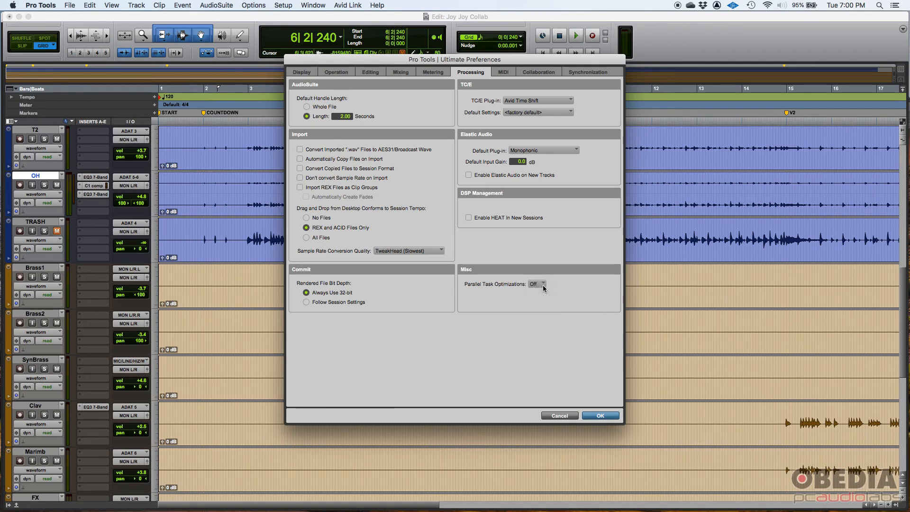
click(432, 72)
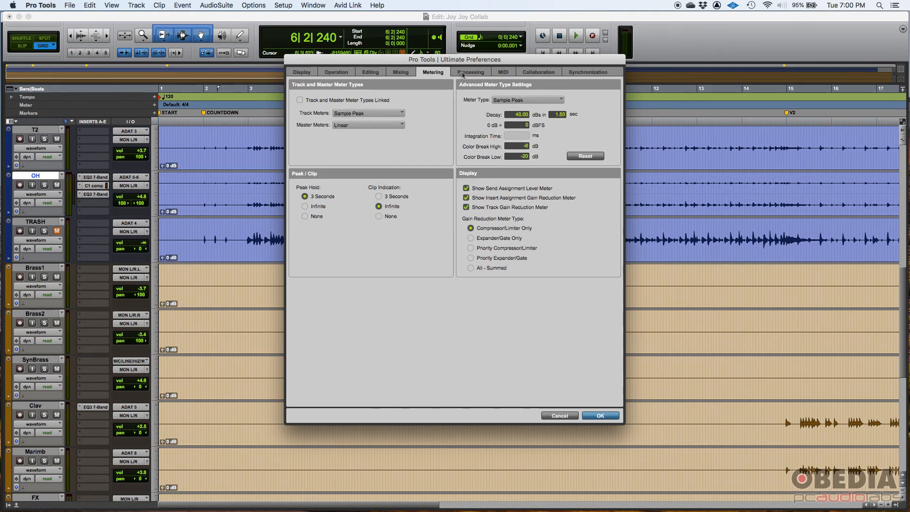
click(470, 72)
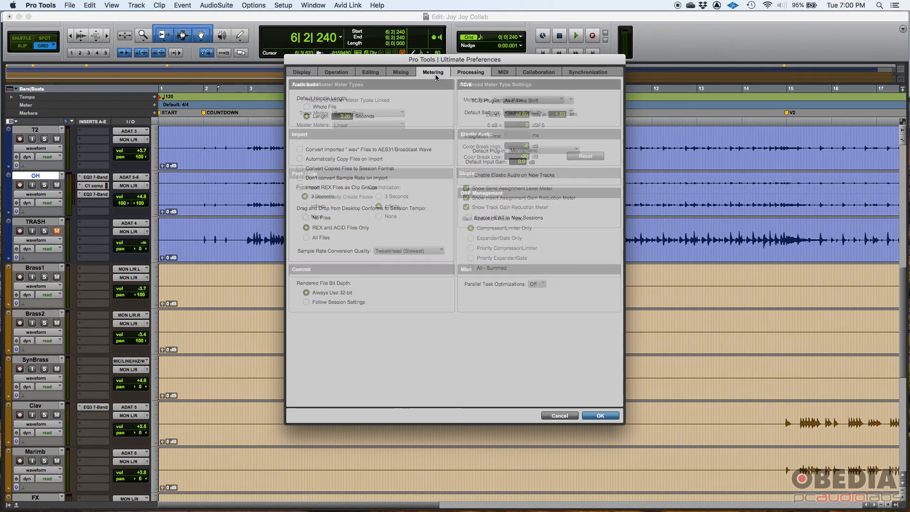
click(470, 72)
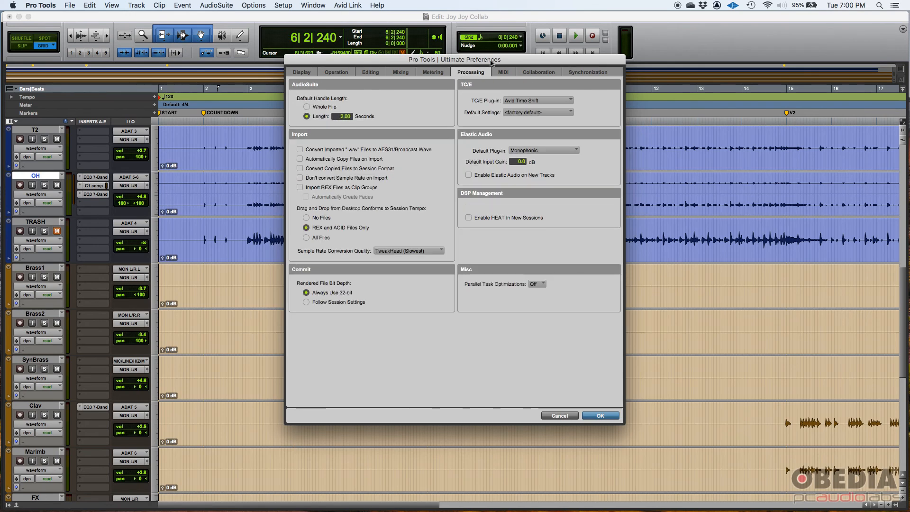
mouse_move(515, 61)
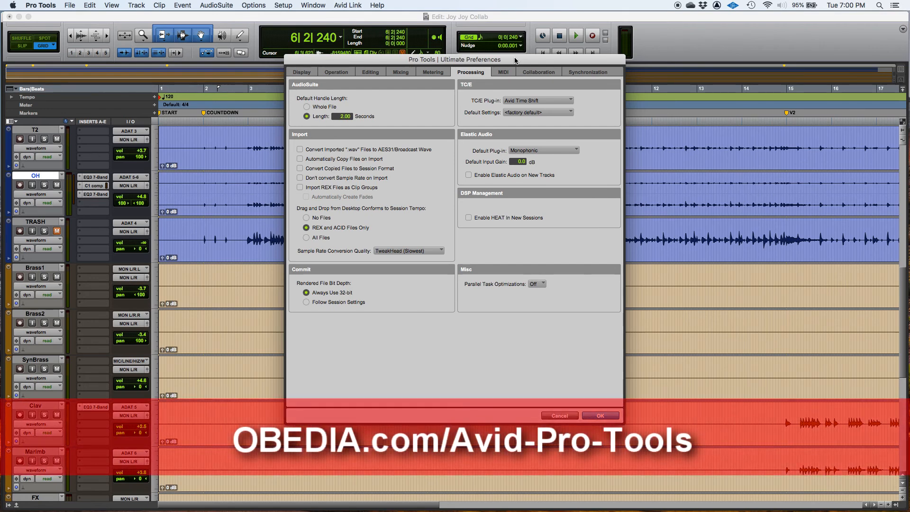
mouse_move(734, 61)
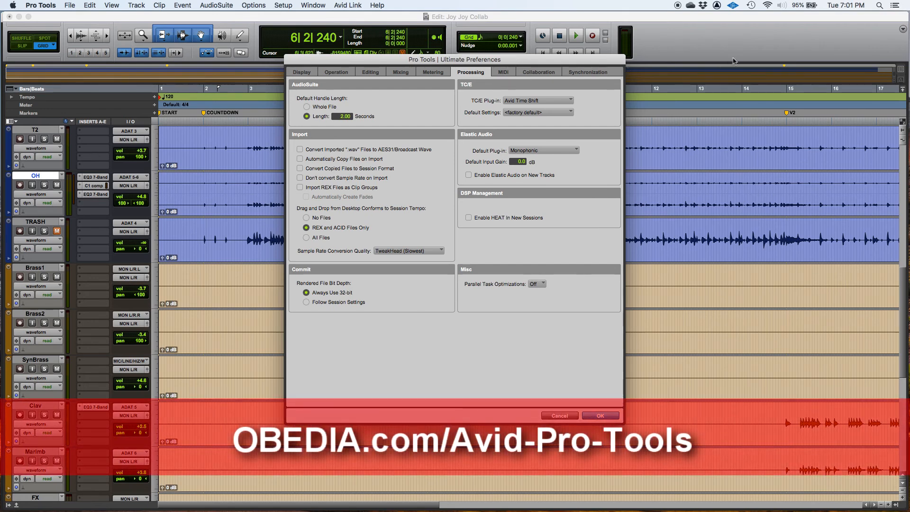
mouse_move(720, 49)
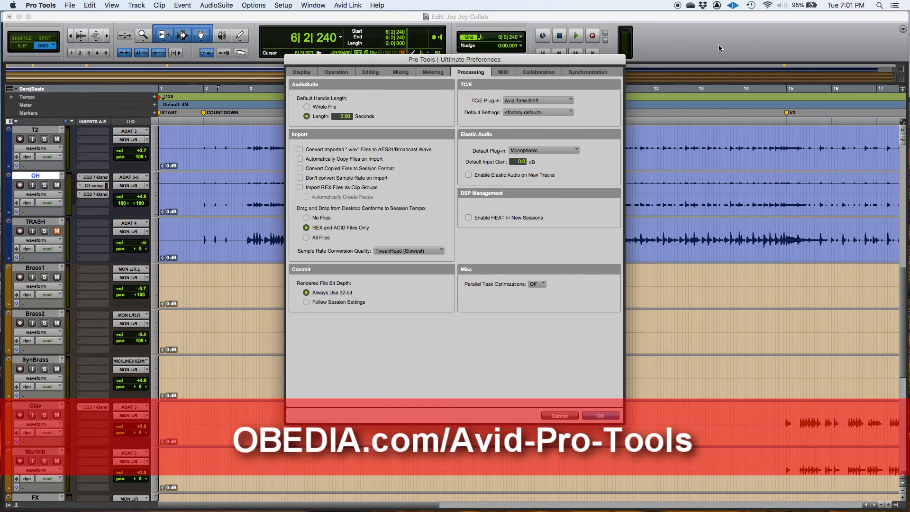